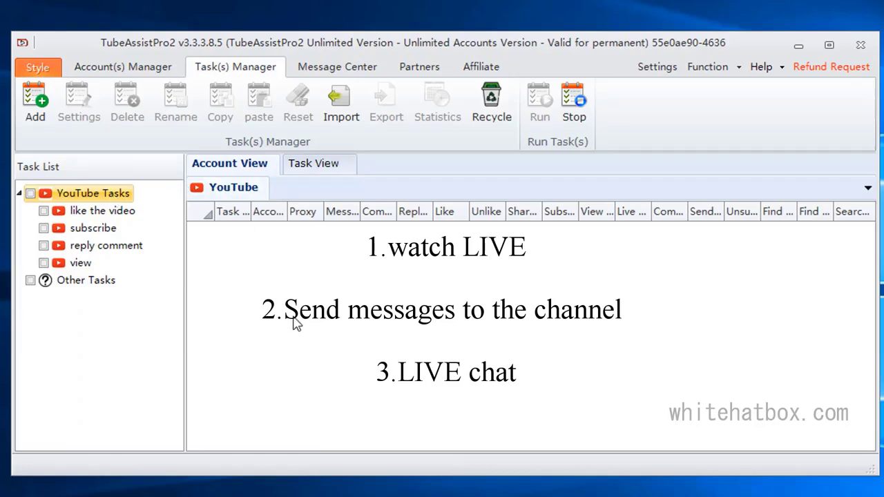
mouse_move(79, 156)
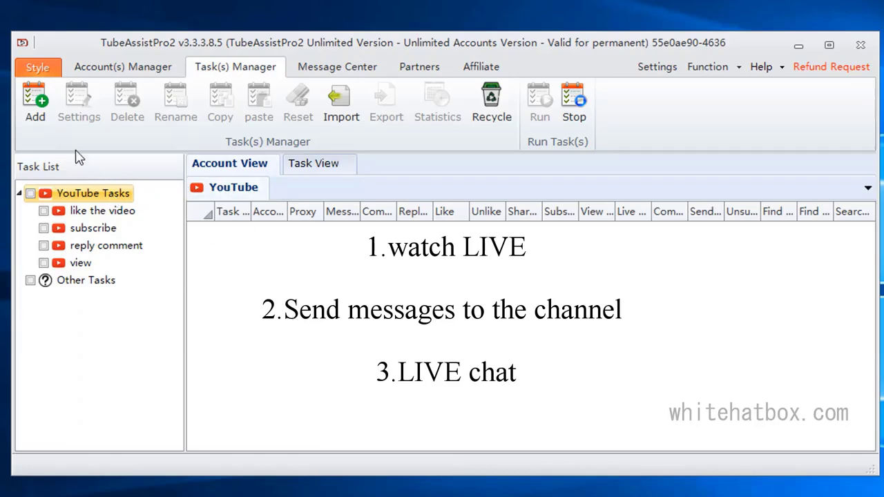
- Add a task named 'watch live' and a new custom template tab for it
left_click(35, 100)
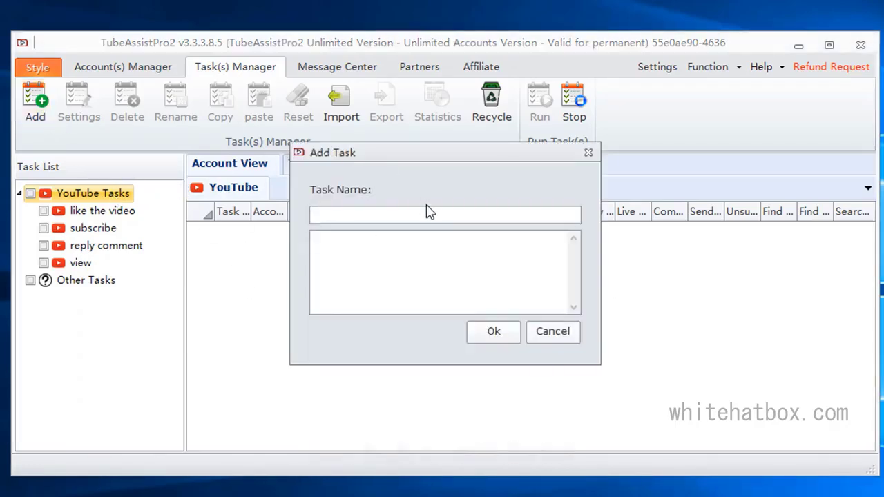
type("watch live")
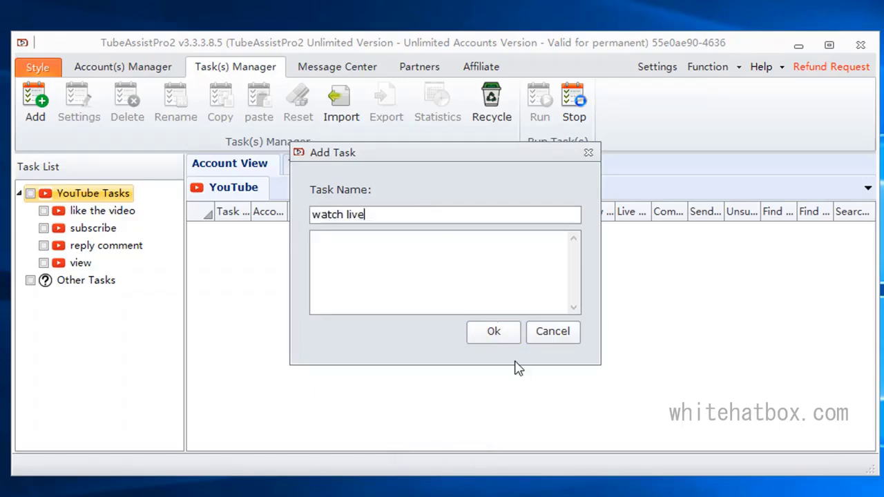
left_click(492, 331)
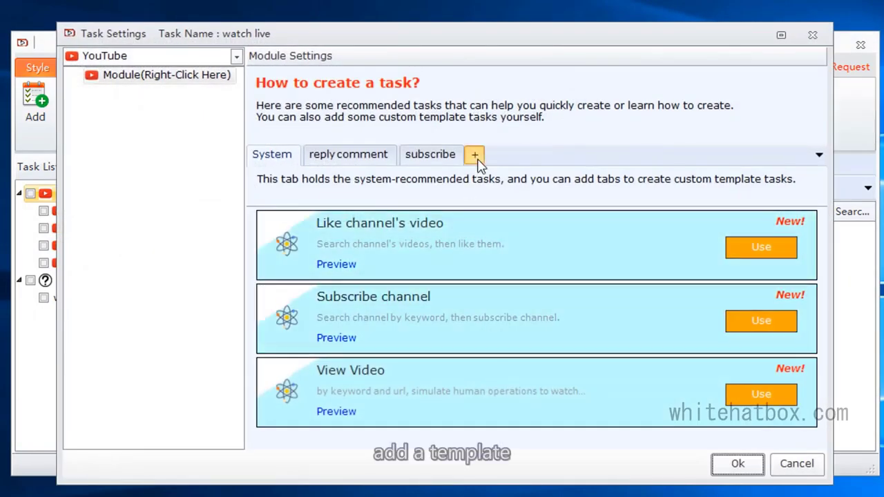
left_click(475, 155)
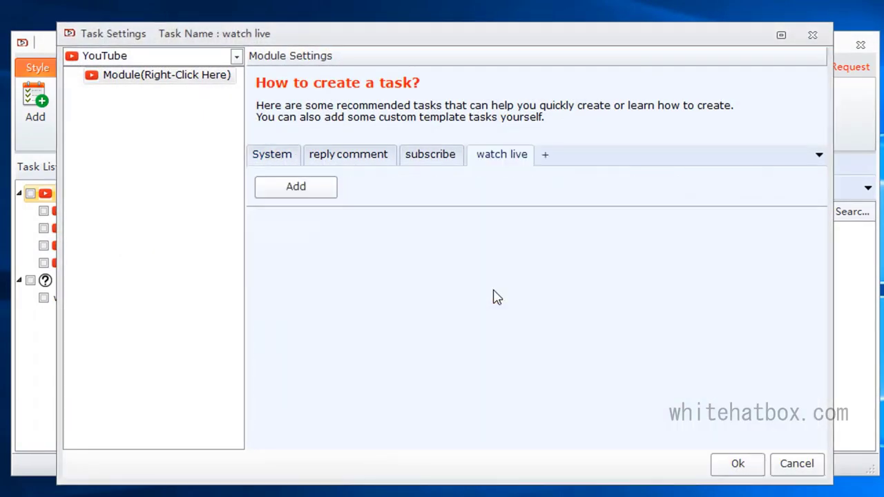
- Start the 'watch live' template with an Account module followed by a Watch the live module
left_click(296, 187)
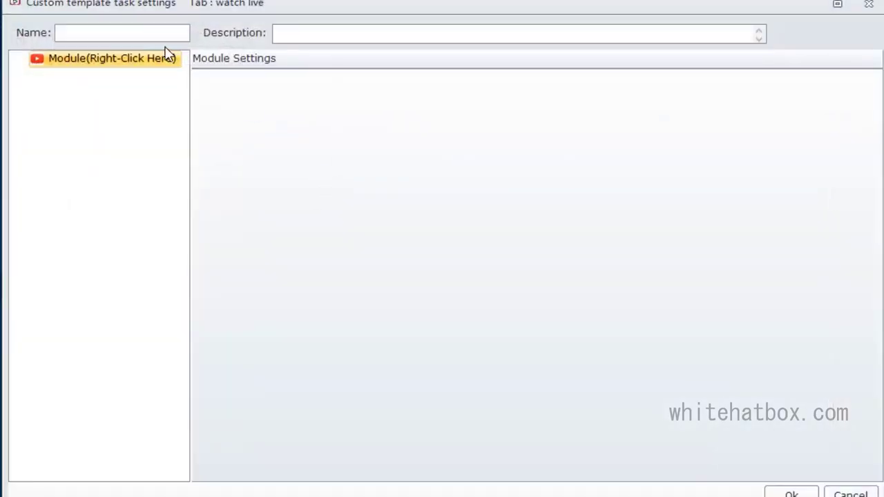
right_click(111, 58)
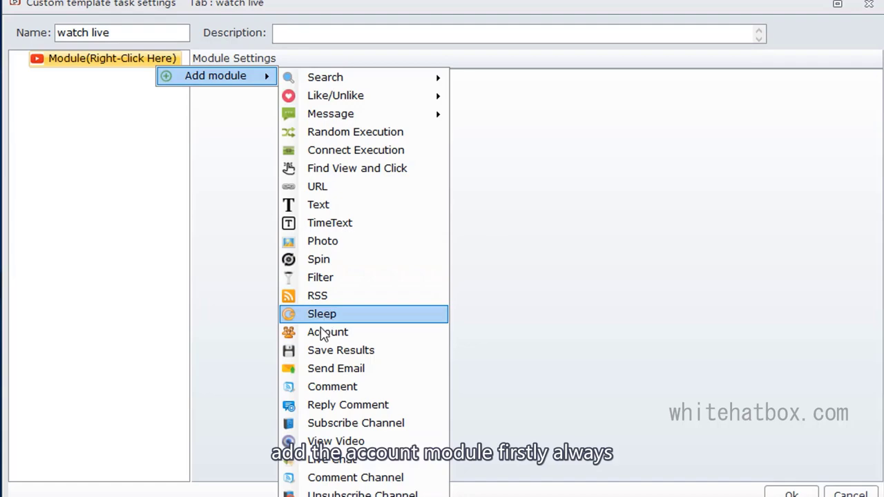
left_click(328, 331)
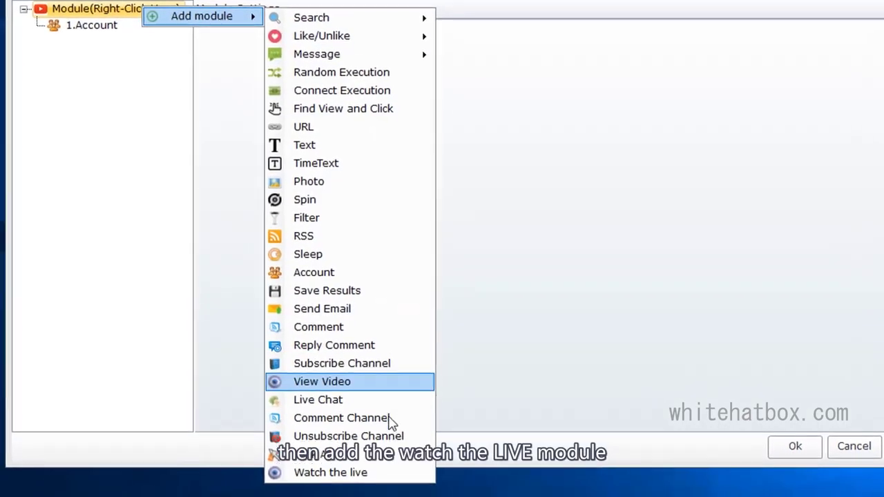
left_click(330, 472)
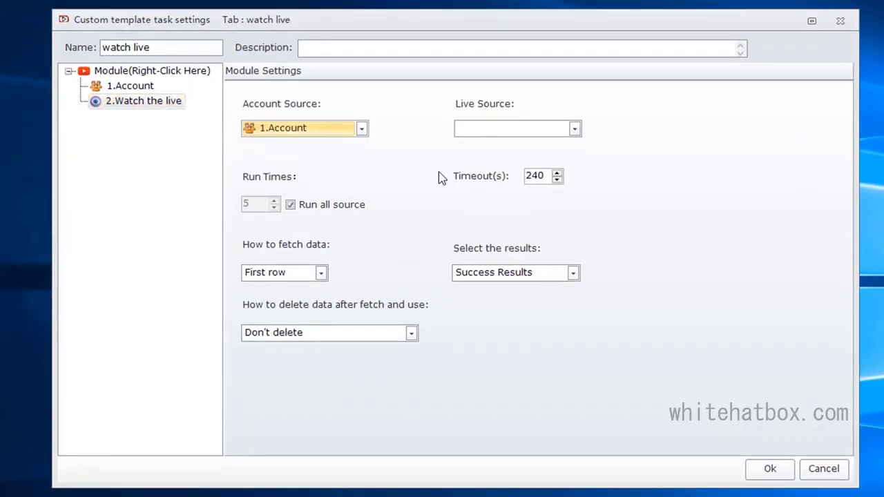
- Insert a URL module after Account, rename it 'live source', and select it as Watch the live's live source
right_click(130, 85)
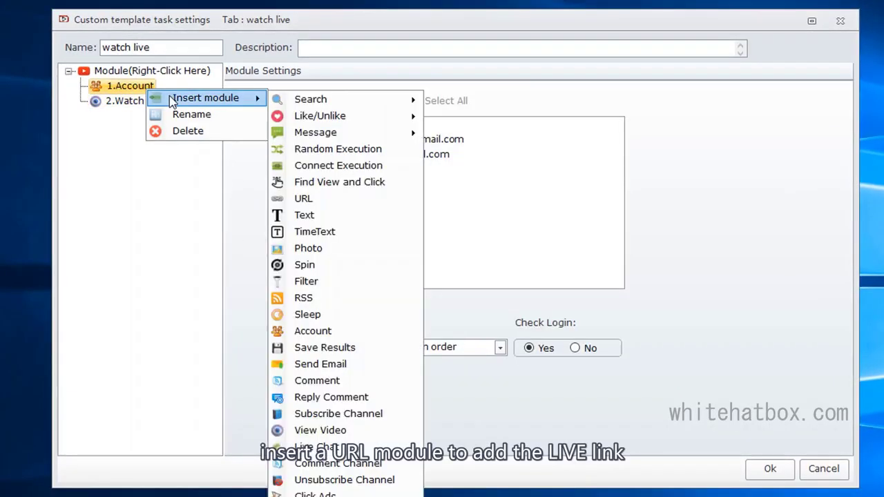
left_click(304, 199)
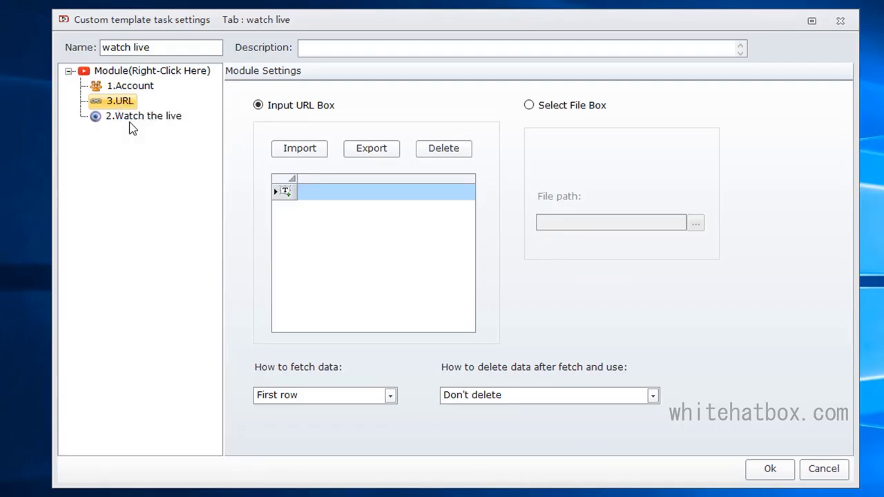
double_click(285, 191)
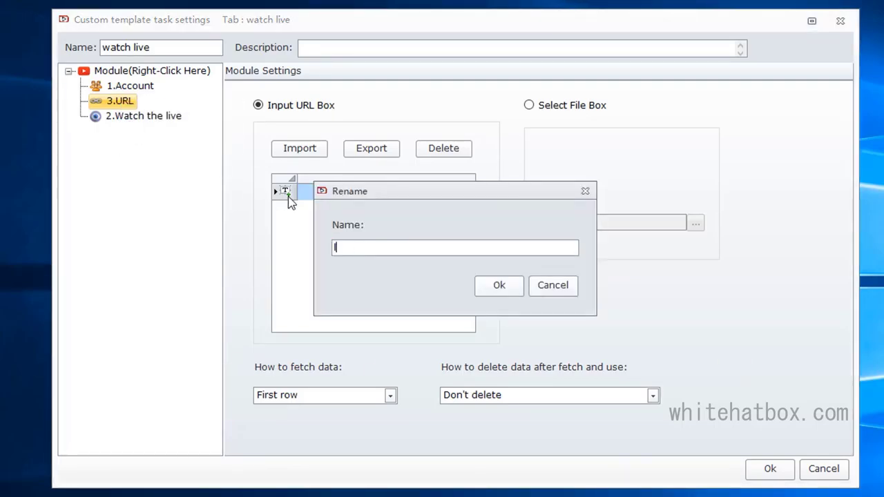
type("live sour")
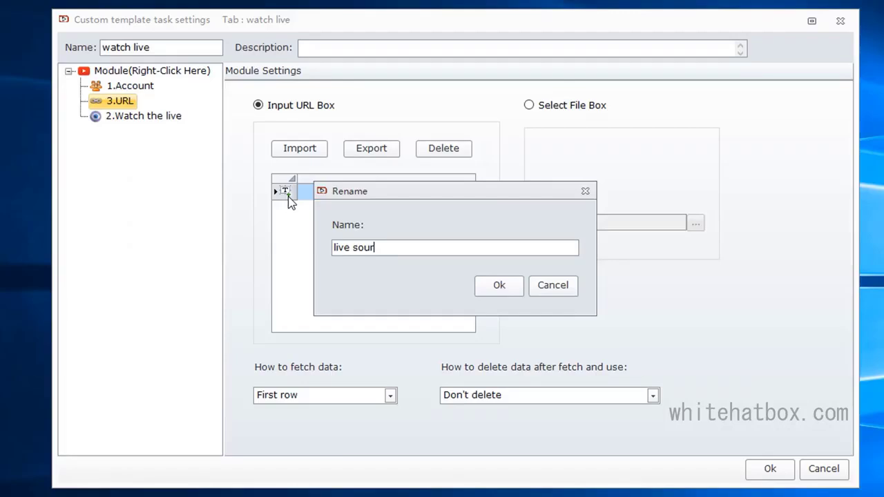
left_click(498, 285)
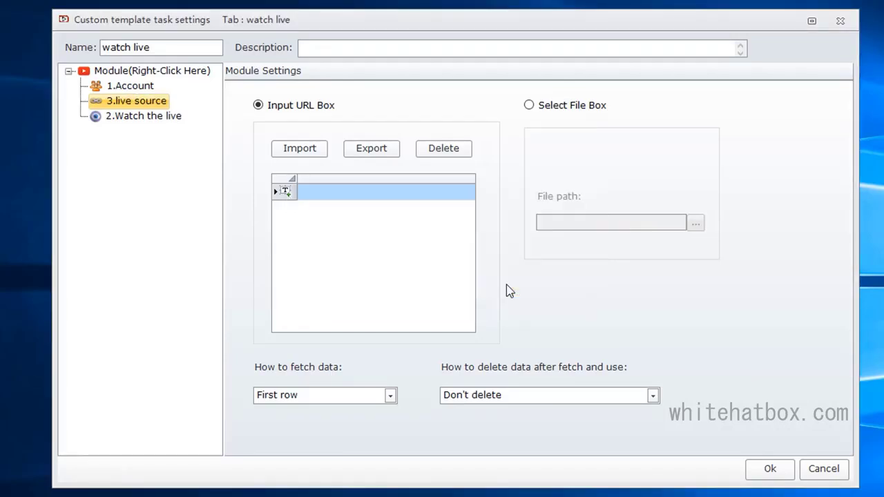
left_click(144, 116)
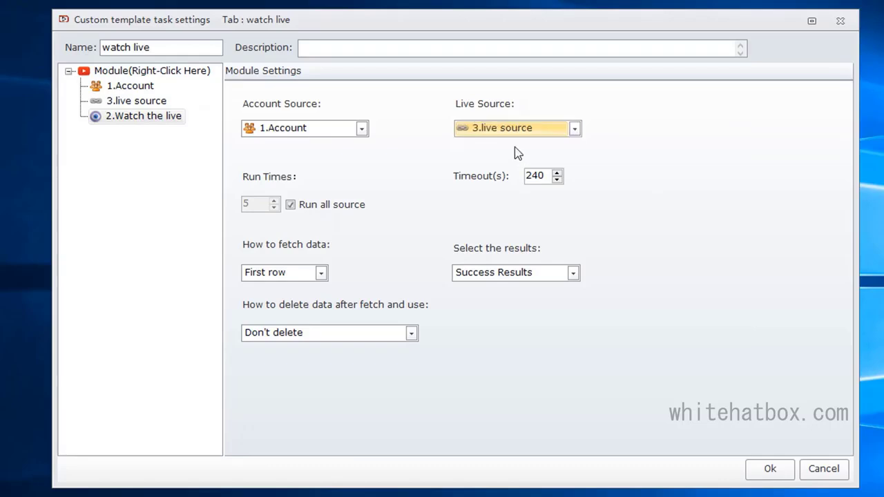
mouse_move(751, 348)
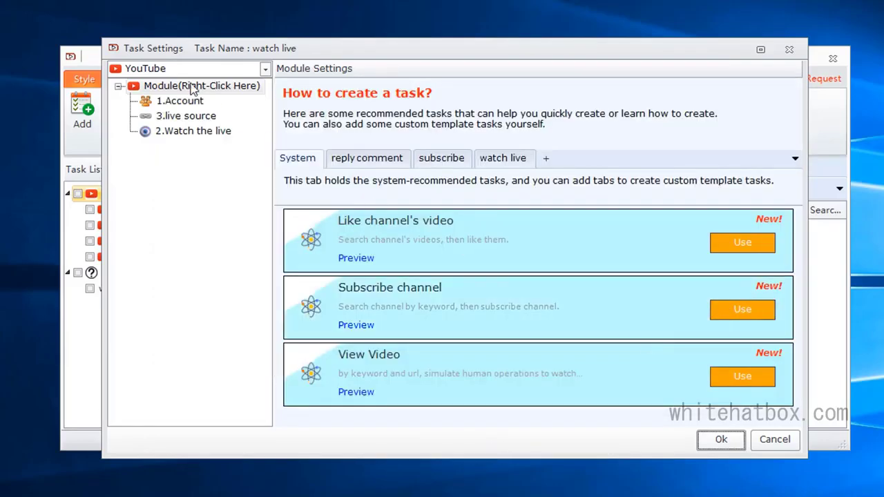
- Import a YouTube live link into the live source module and close the watch live task settings
left_click(185, 116)
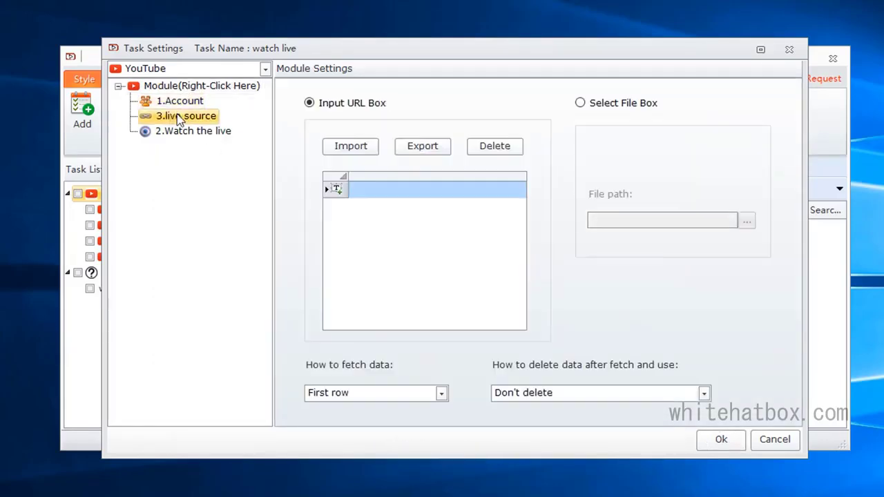
left_click(350, 146)
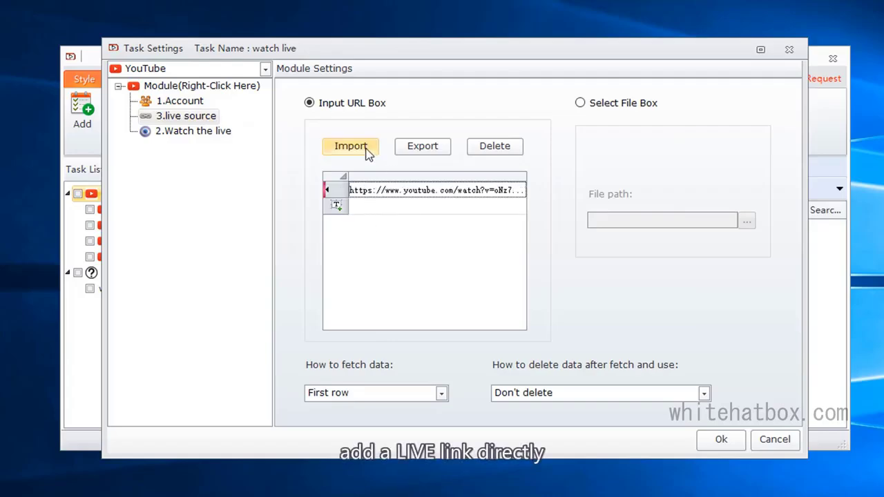
left_click(351, 146)
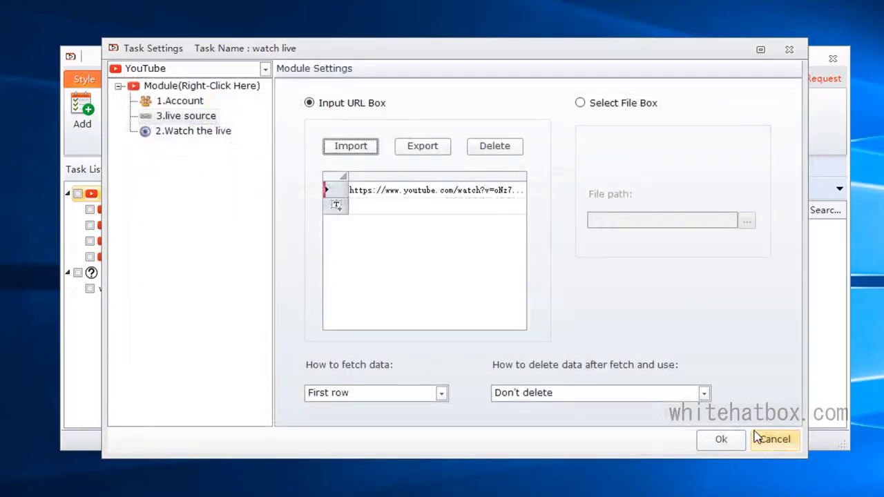
left_click(193, 130)
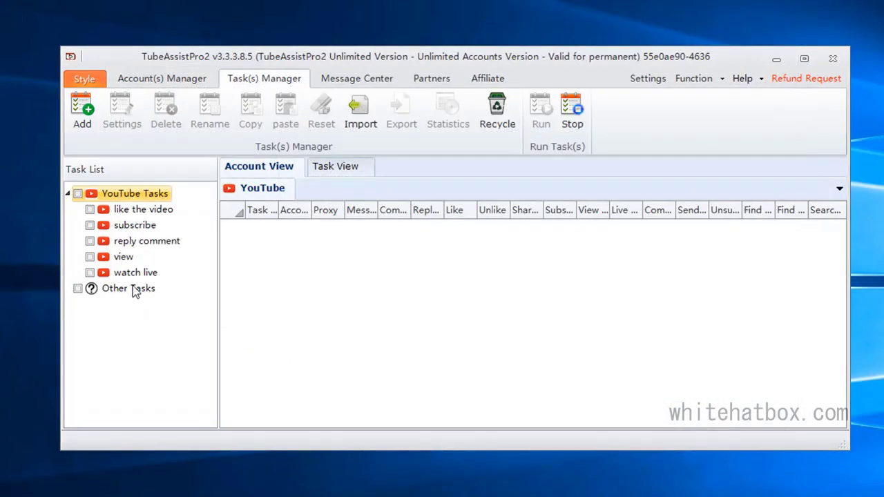
- Add a task named 'send message' with a 'send message' custom template tab
left_click(82, 110)
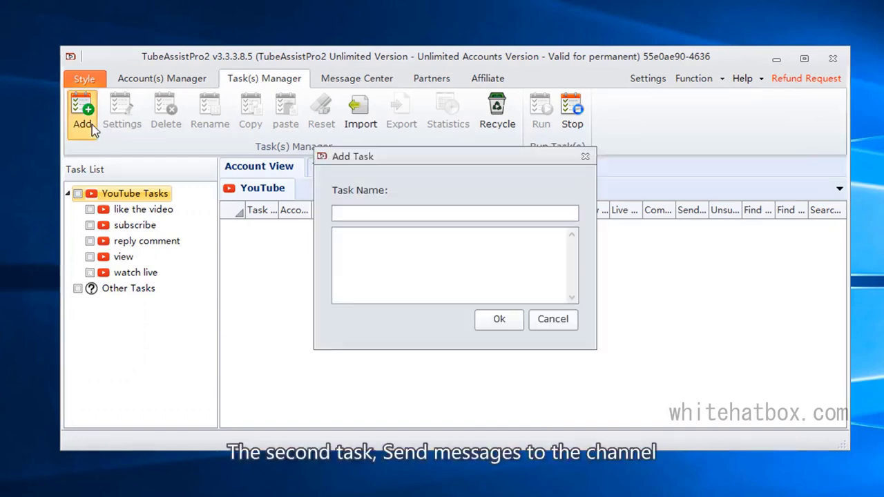
type("send message")
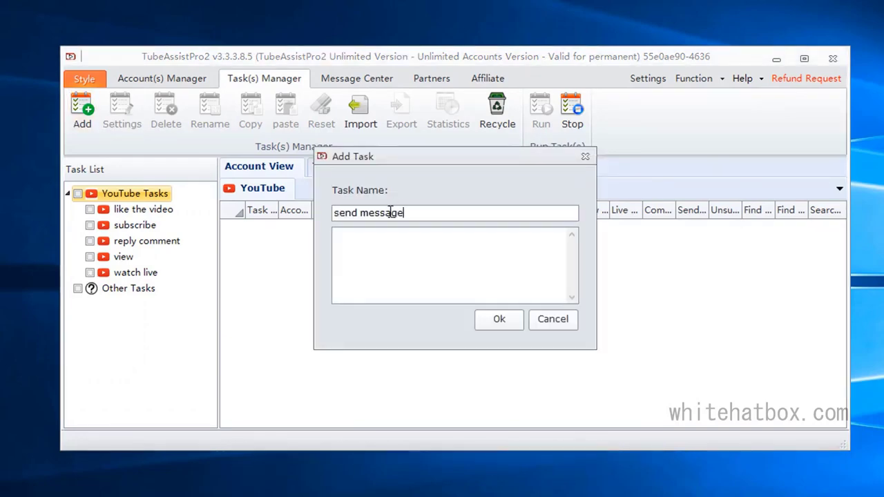
left_click(499, 319)
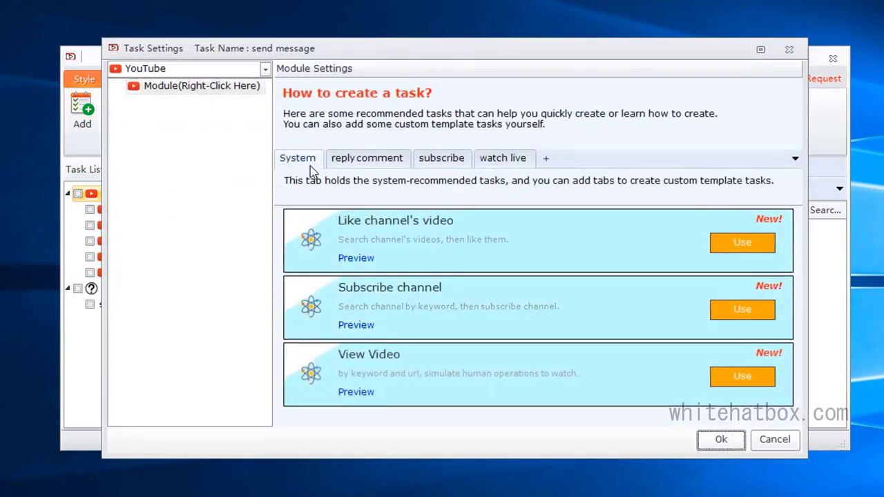
type("send message")
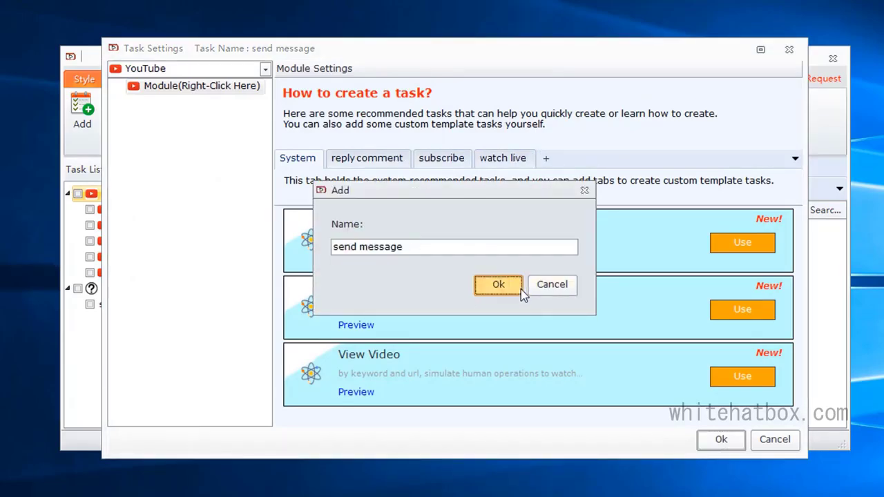
left_click(497, 285)
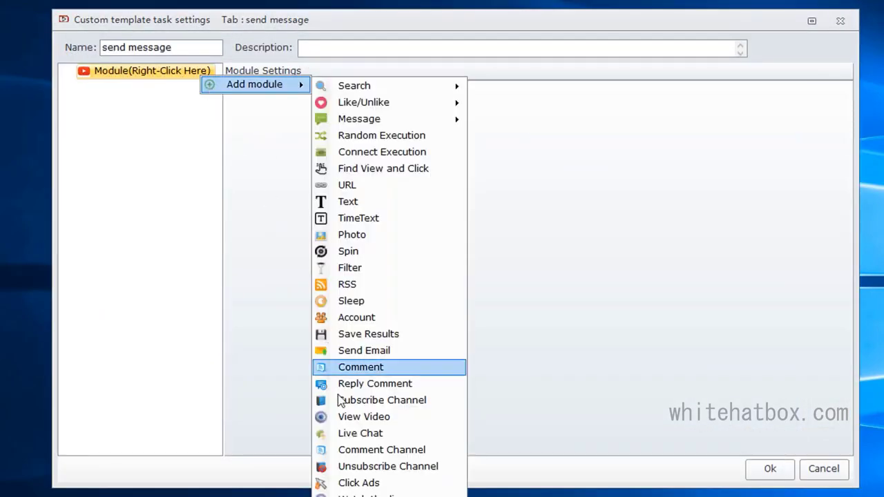
- Add Account, insert a Get the account's Subscriptions module, and use it as the channel source
left_click(356, 316)
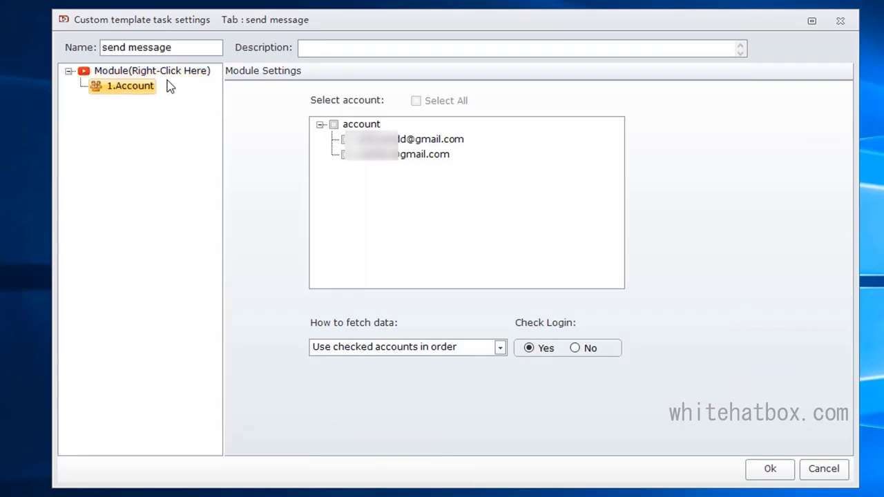
right_click(151, 71)
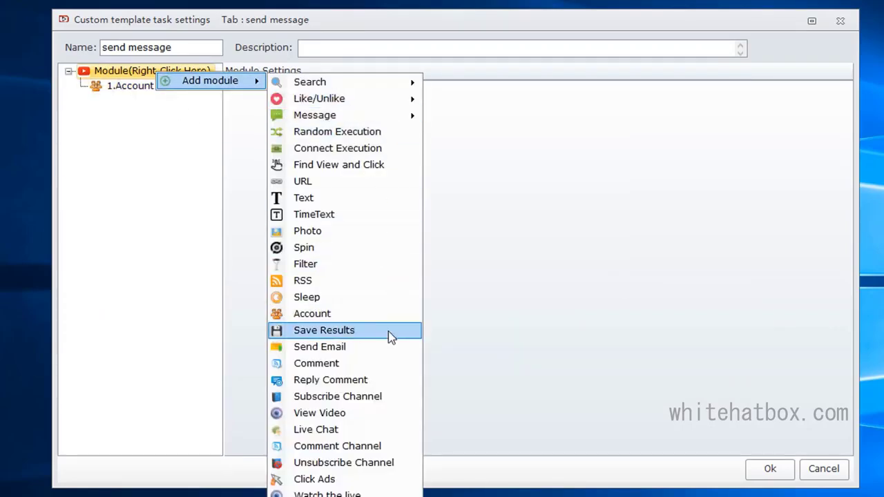
mouse_move(414, 187)
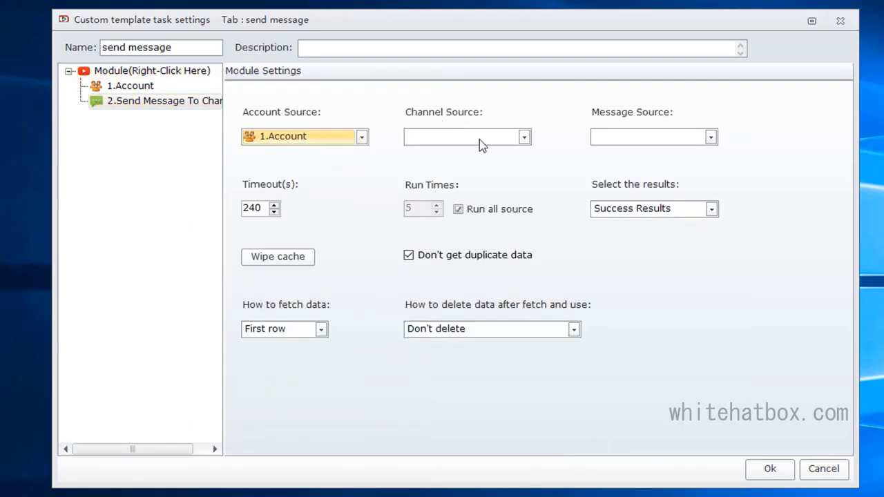
right_click(130, 86)
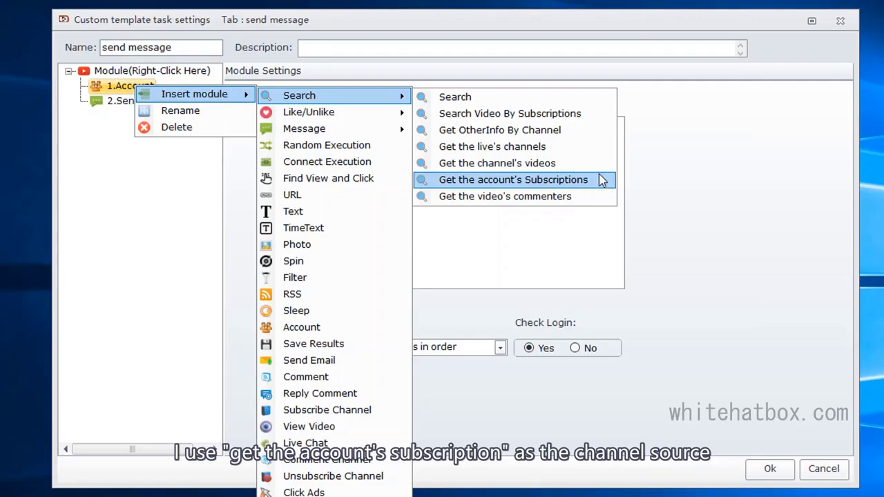
left_click(513, 180)
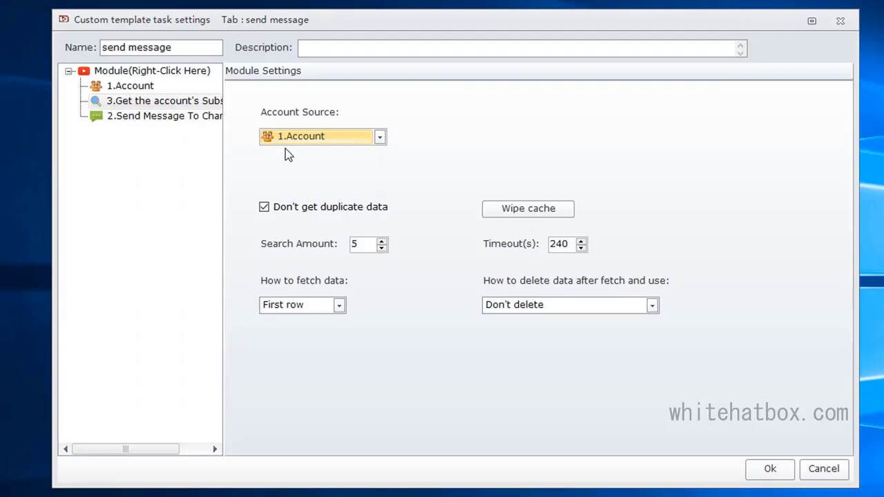
left_click(165, 116)
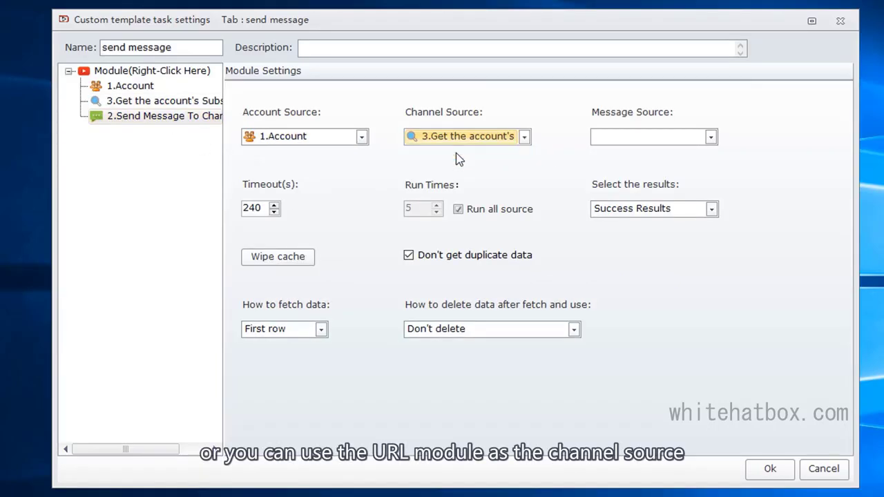
- Insert a Text module renamed 'message source', set it as the message source, and save the template
right_click(165, 101)
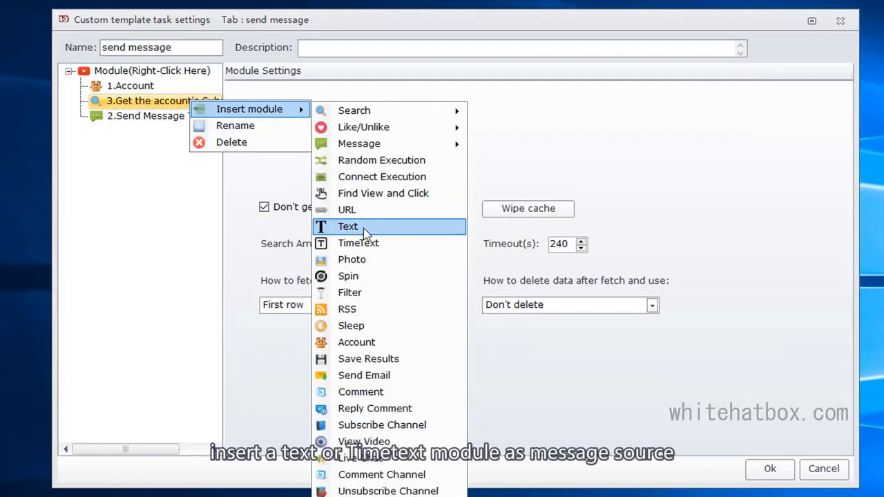
mouse_move(359, 243)
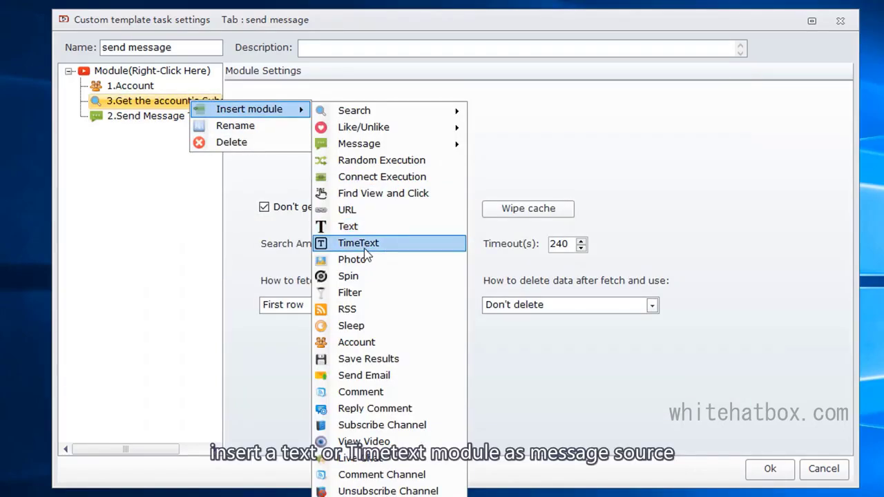
left_click(348, 226)
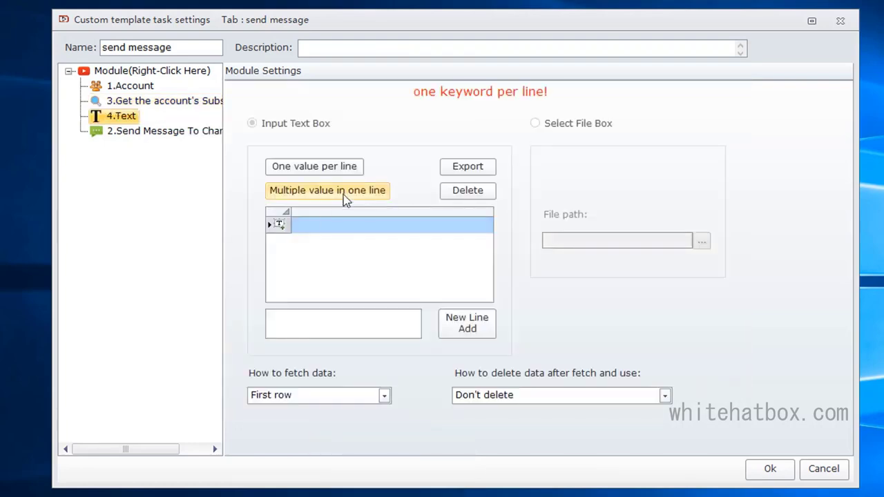
right_click(121, 116)
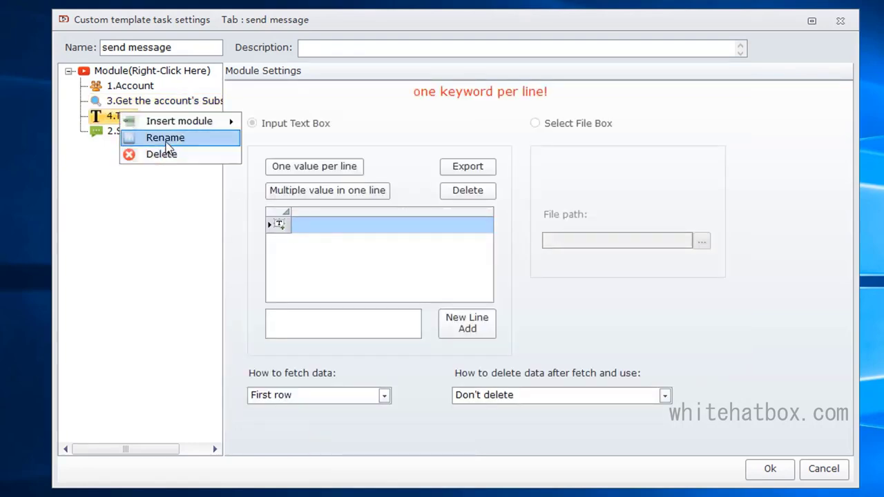
left_click(166, 138)
type("message source")
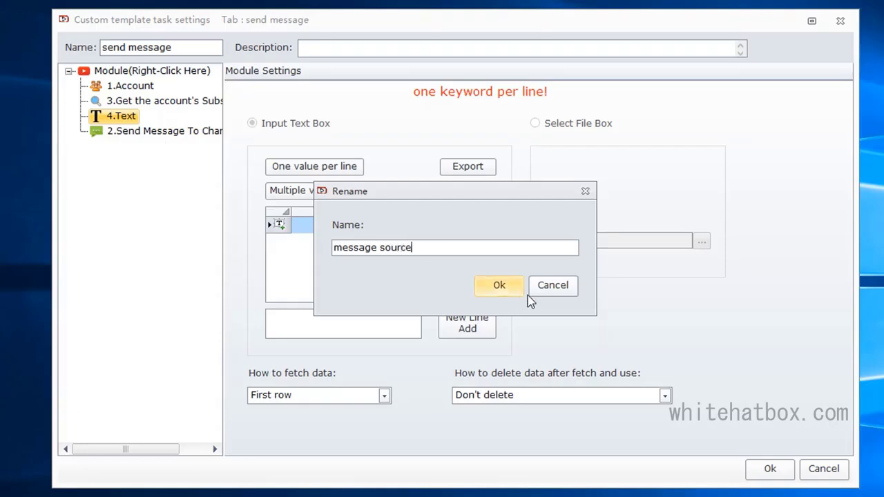
left_click(498, 284)
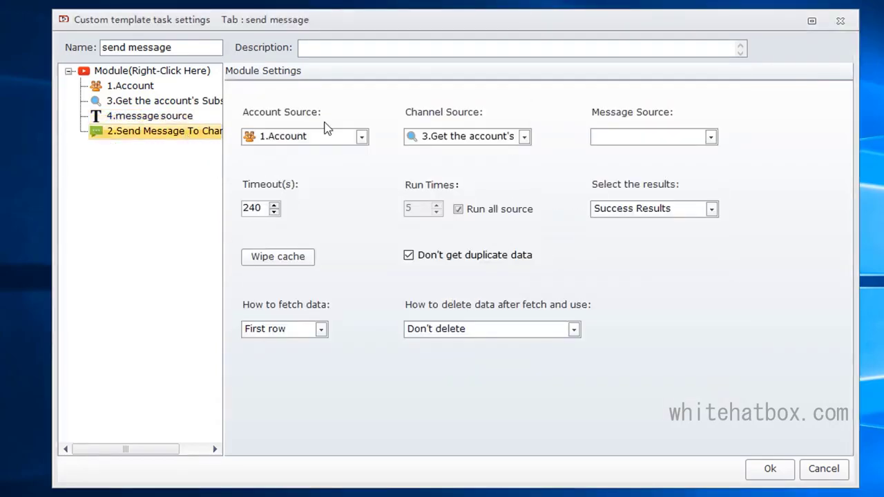
left_click(652, 137)
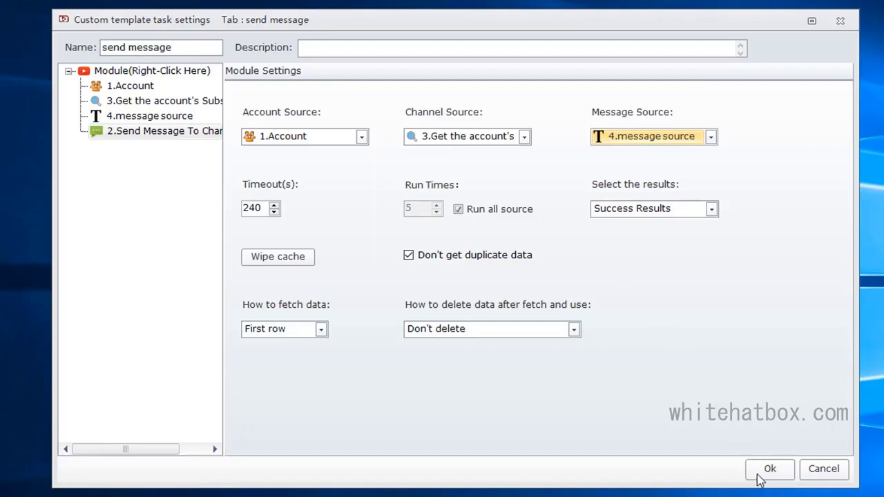
left_click(770, 470)
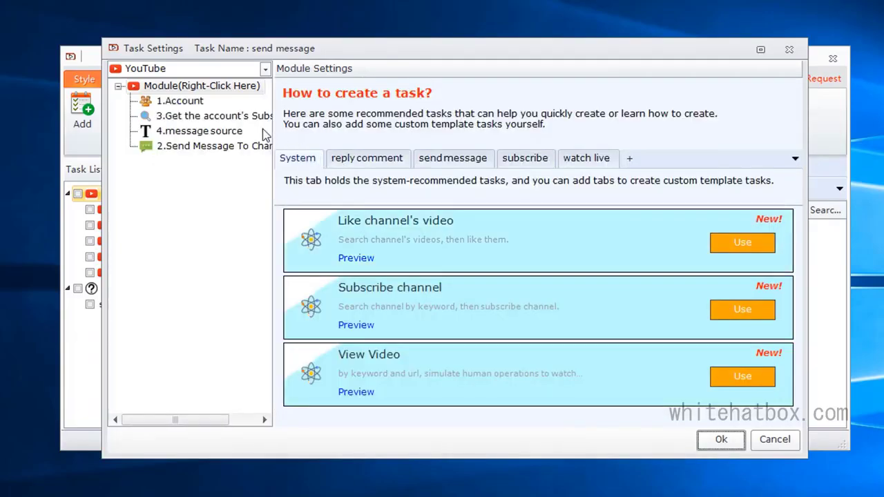
- Fill the message source list with 'good' and 'nice' and save the send message task
left_click(179, 101)
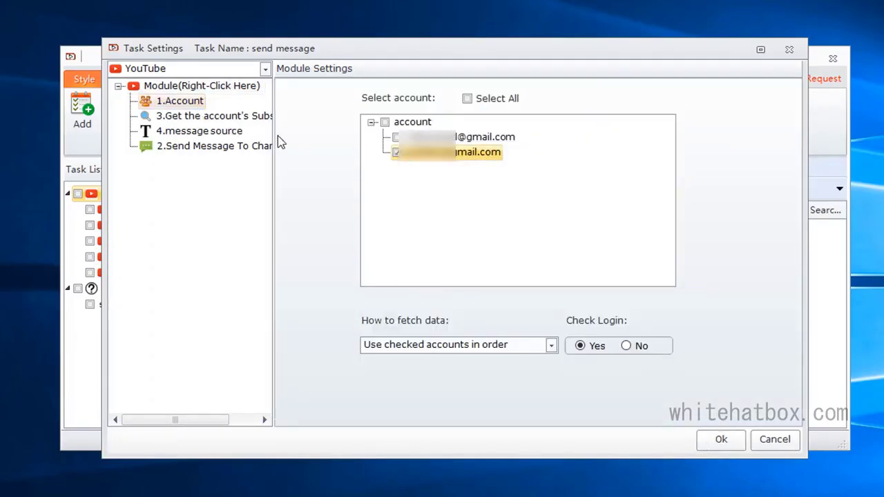
left_click(214, 116)
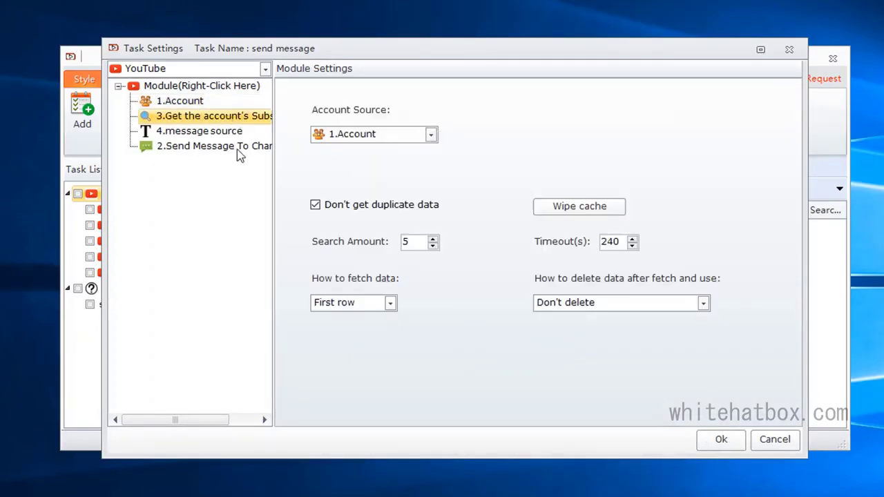
left_click(199, 130)
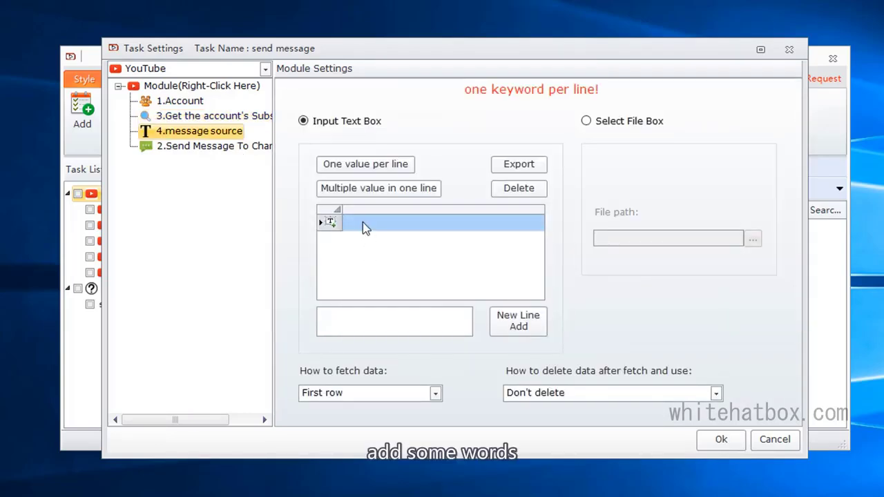
type("good")
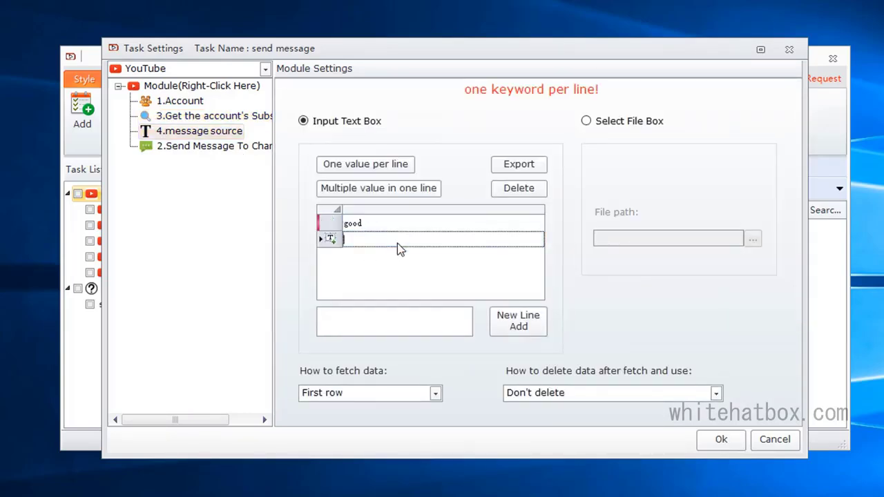
type("nice")
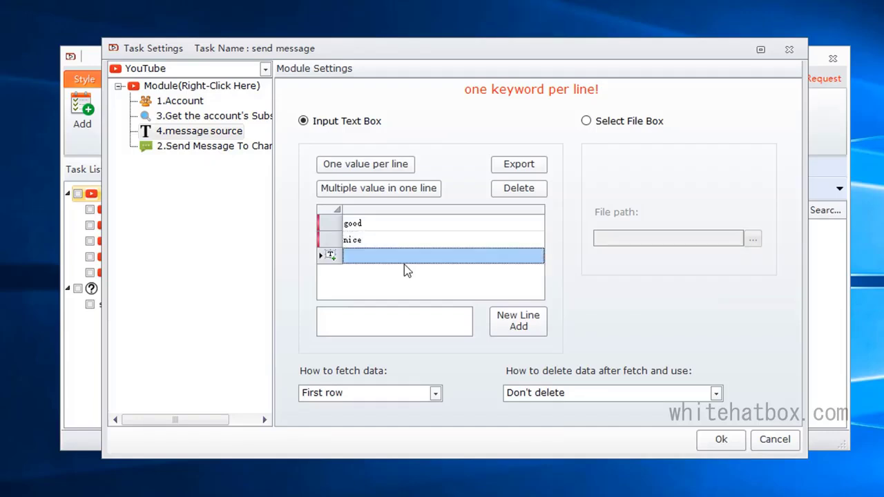
left_click(214, 146)
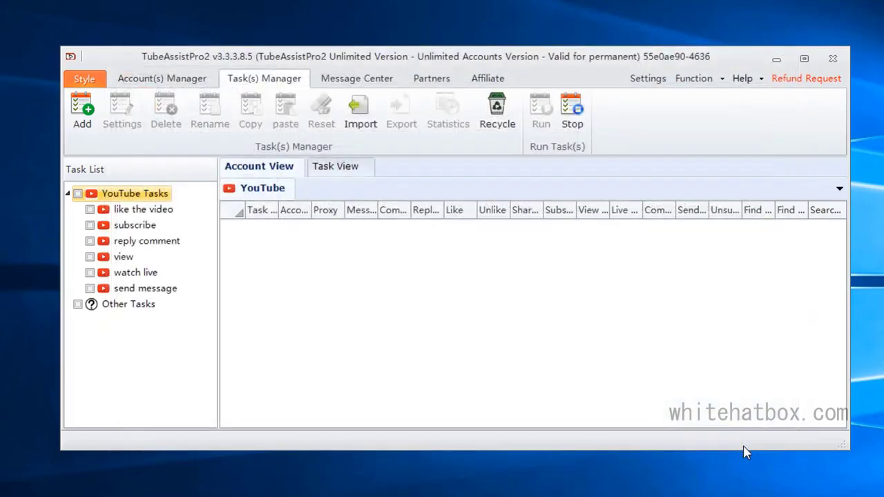
- Add a 'live chat' task with a 'live chat' template tab and start a blank custom template in it
left_click(82, 111)
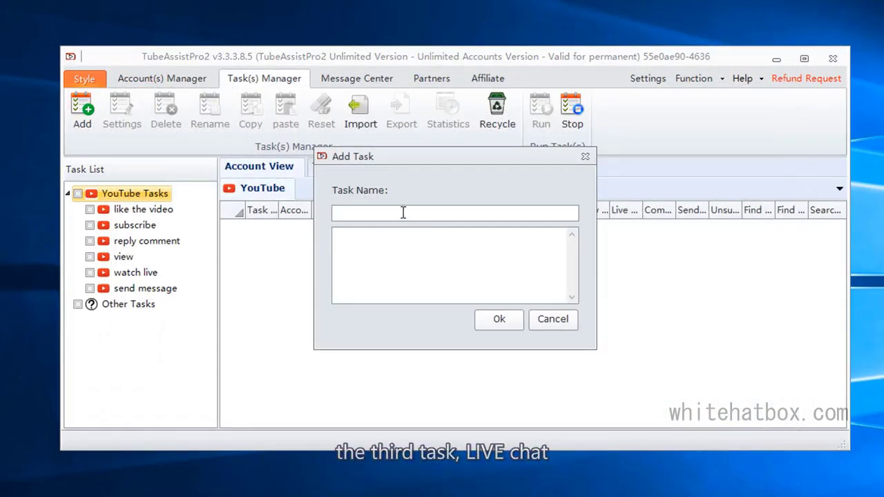
left_click(498, 319)
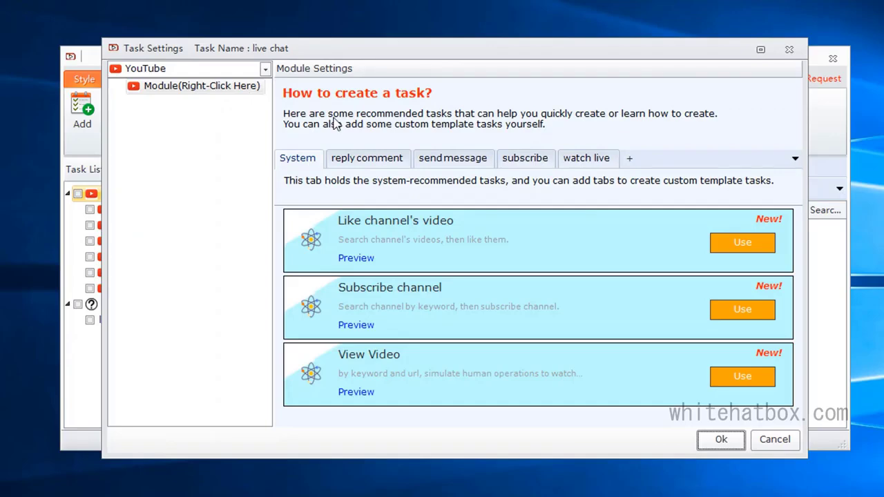
left_click(630, 158)
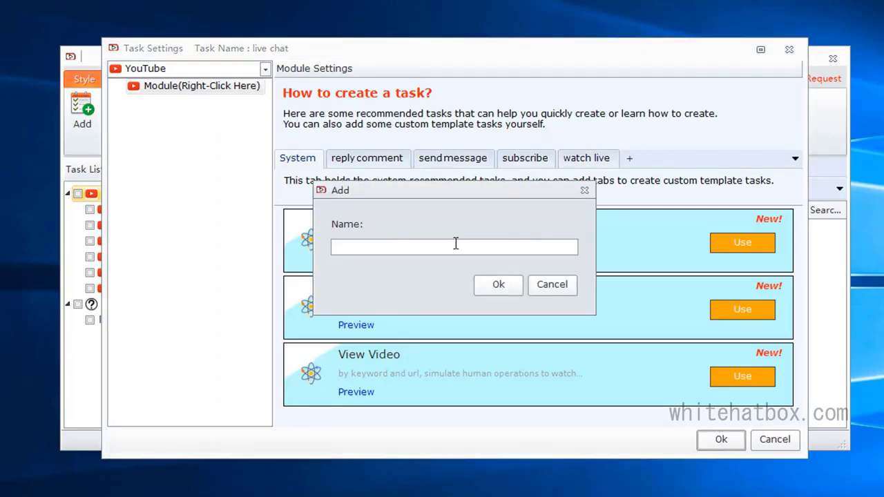
type("live chat")
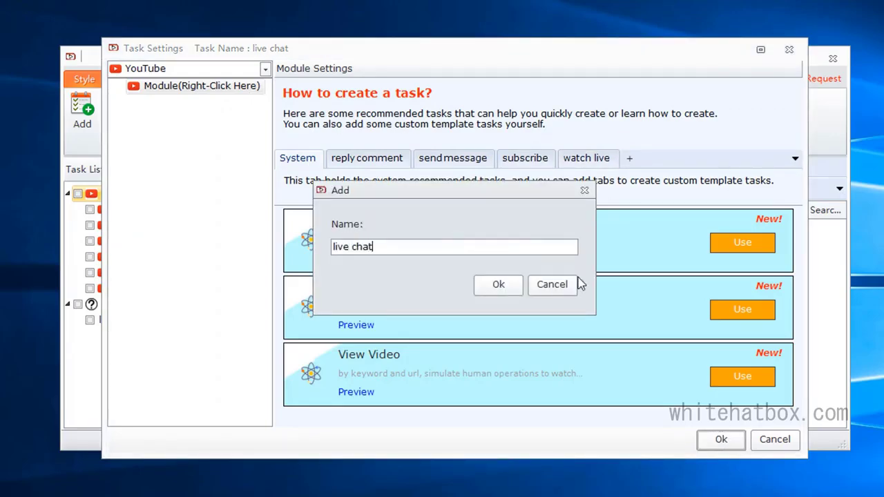
left_click(497, 284)
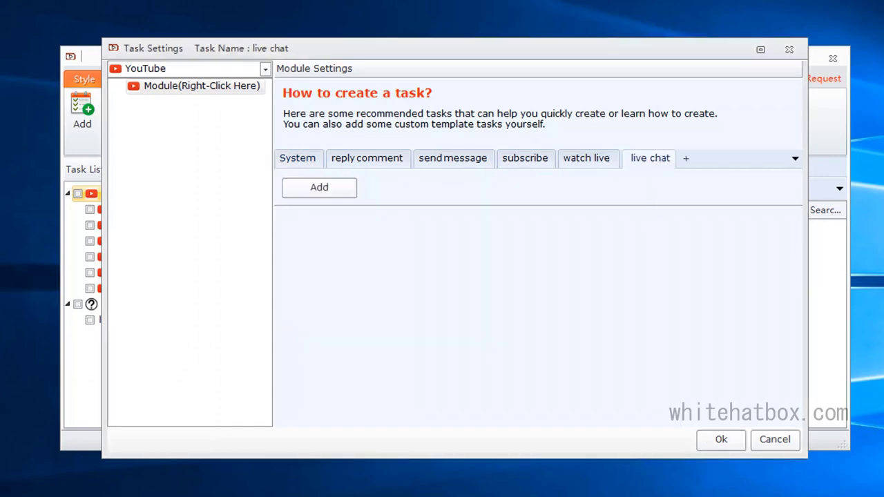
left_click(317, 188)
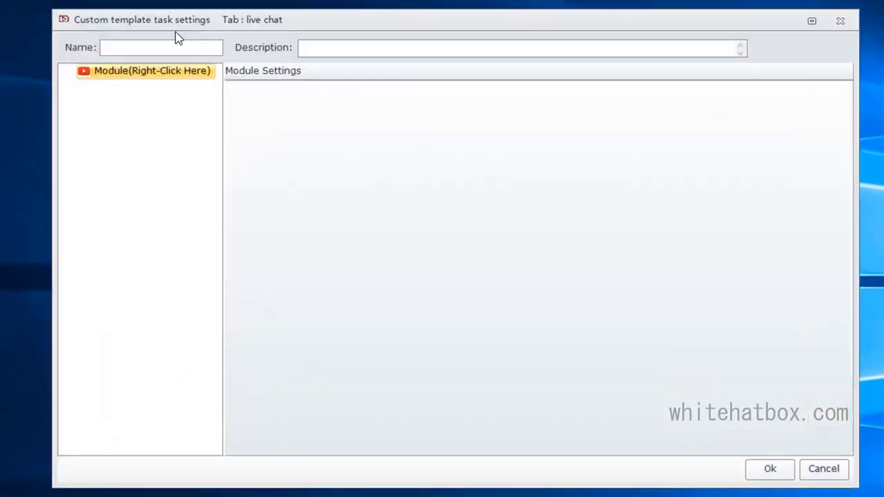
- Name the template 'live chat', add an Account module, and set 1.Account as the account source
type("live chat")
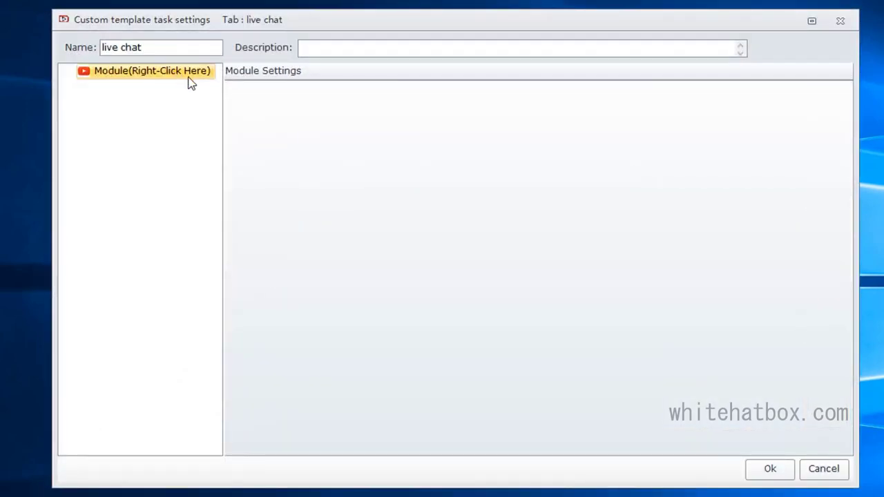
right_click(152, 70)
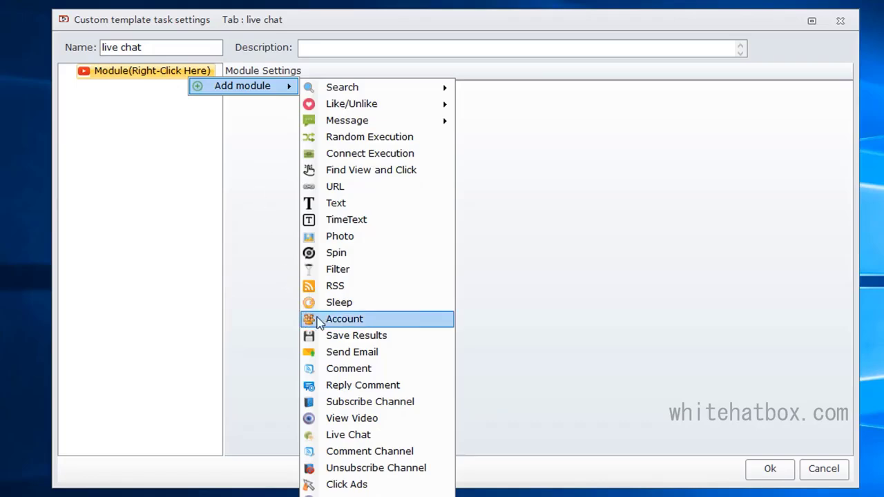
left_click(343, 318)
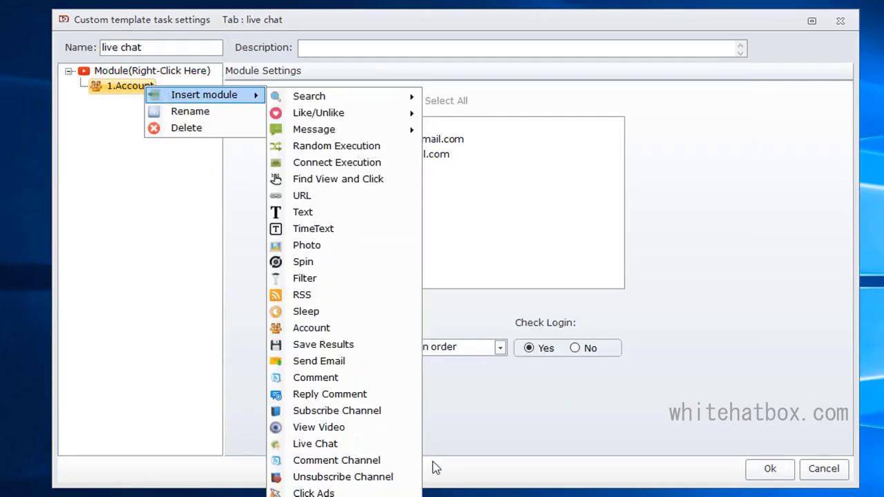
mouse_move(315, 443)
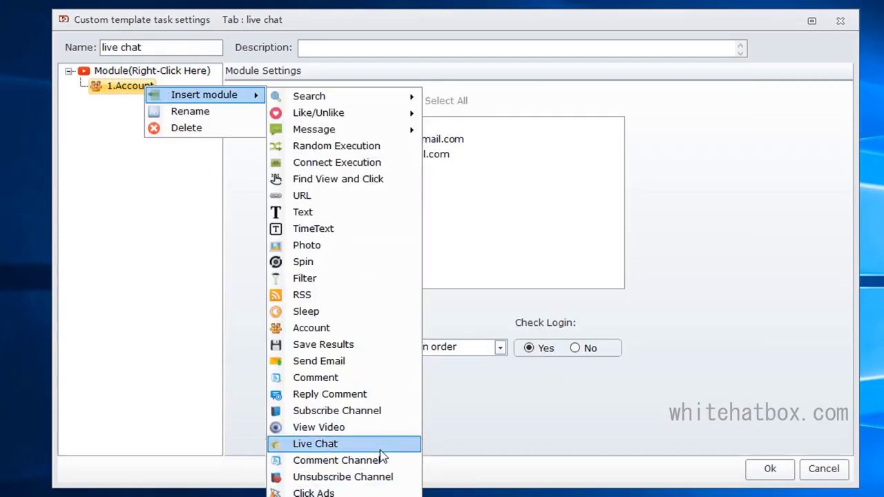
left_click(315, 443)
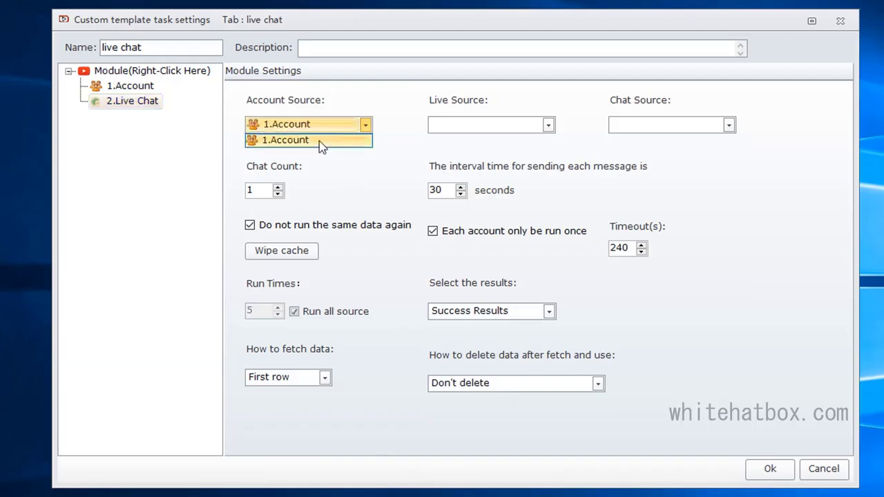
left_click(286, 140)
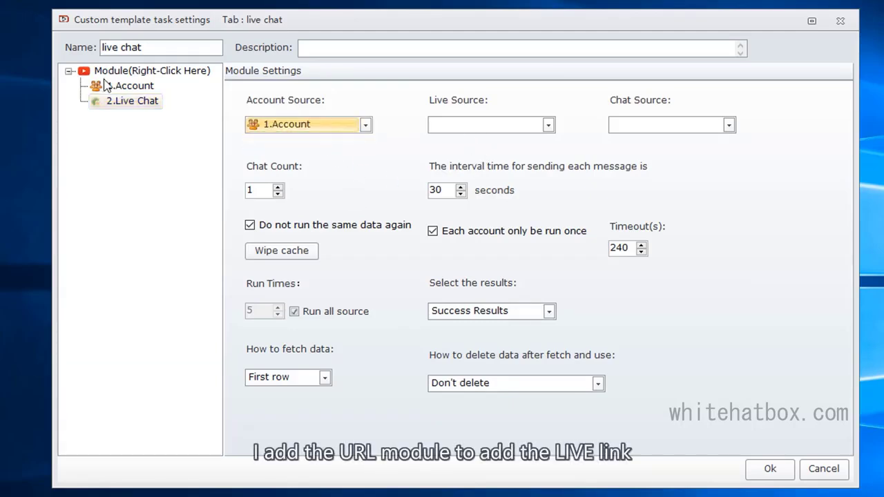
- Insert a URL module and rename it 'live source'
right_click(139, 70)
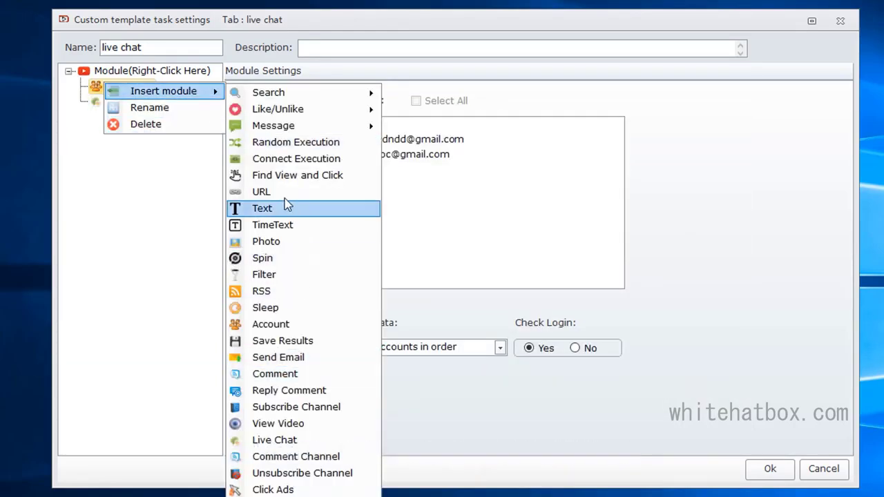
left_click(261, 191)
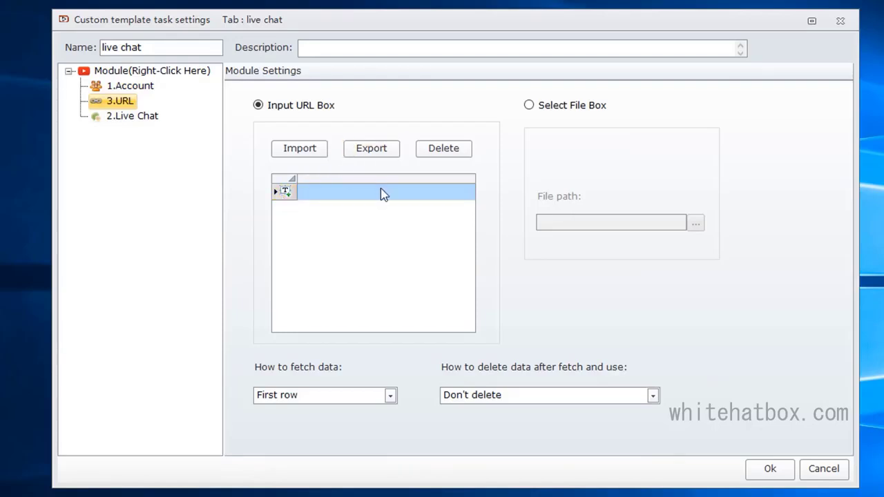
double_click(383, 190)
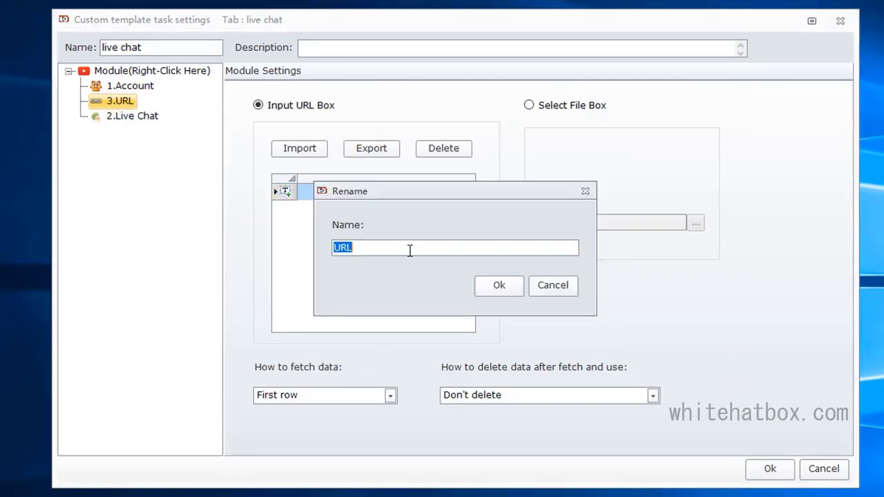
type("live sourd")
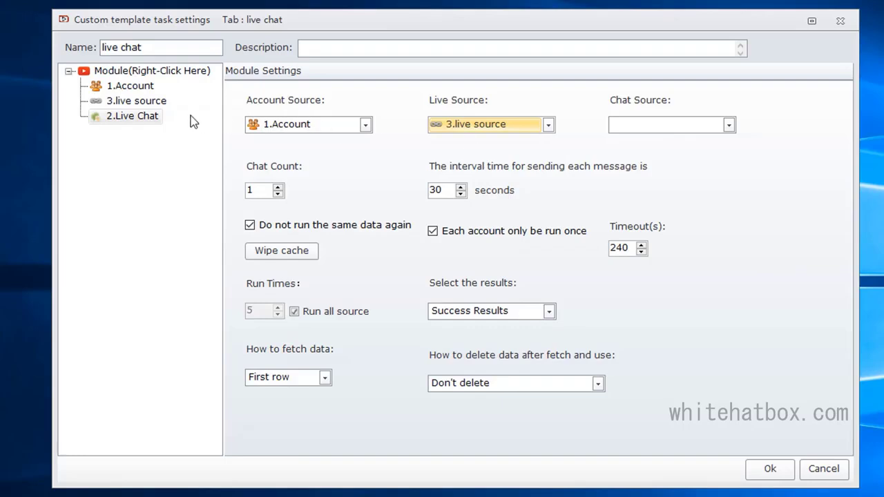
- Insert a Text module renamed 'chat source', set it as Live Chat's chat source, and save the template
right_click(136, 101)
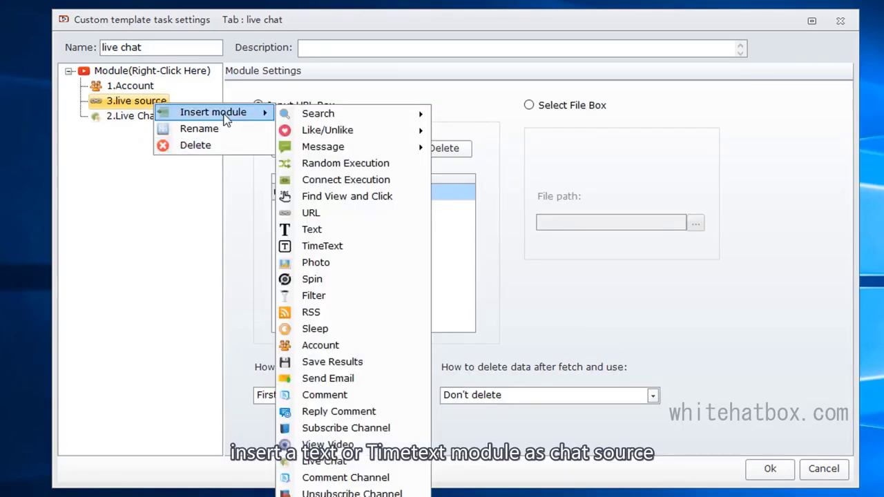
left_click(312, 229)
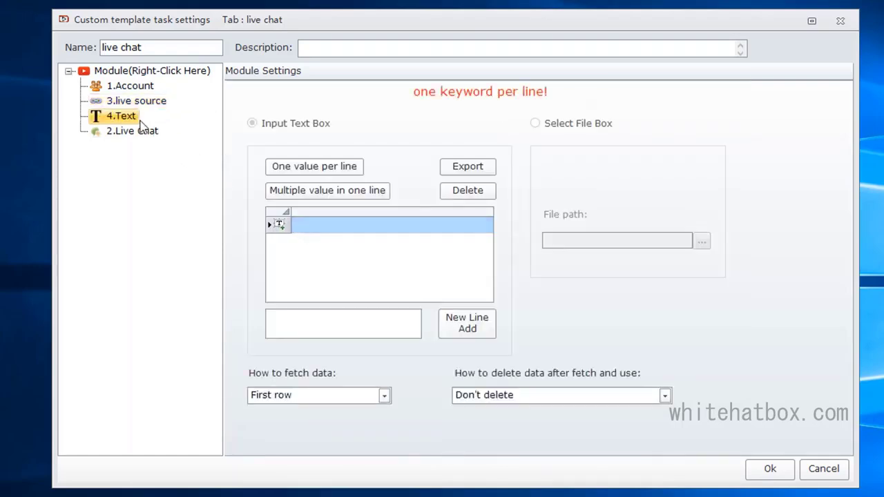
right_click(122, 116)
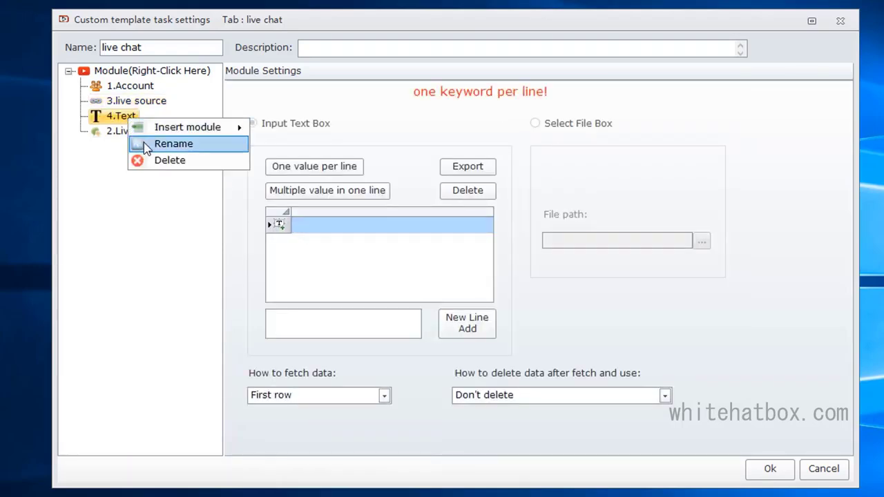
left_click(174, 144)
type("chat source")
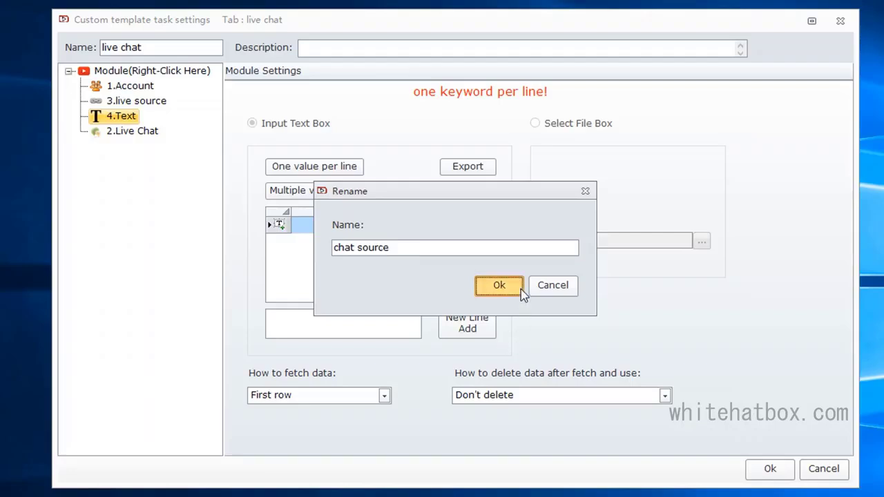
left_click(499, 285)
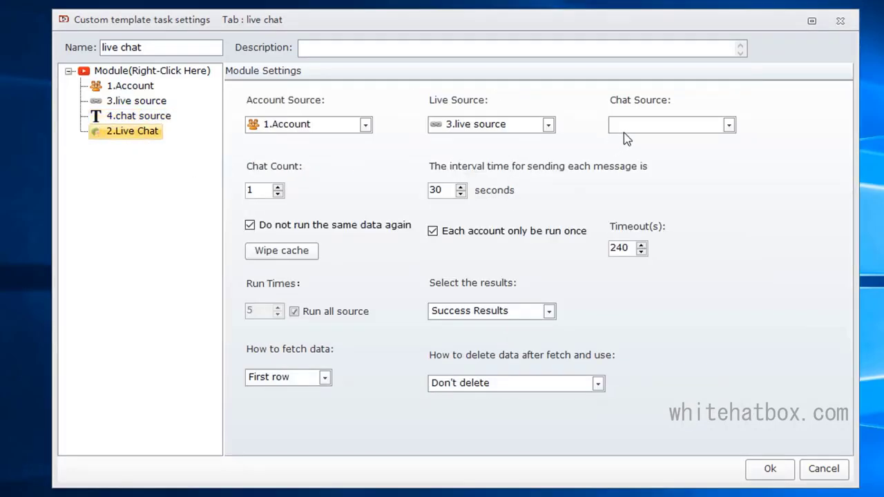
left_click(662, 125)
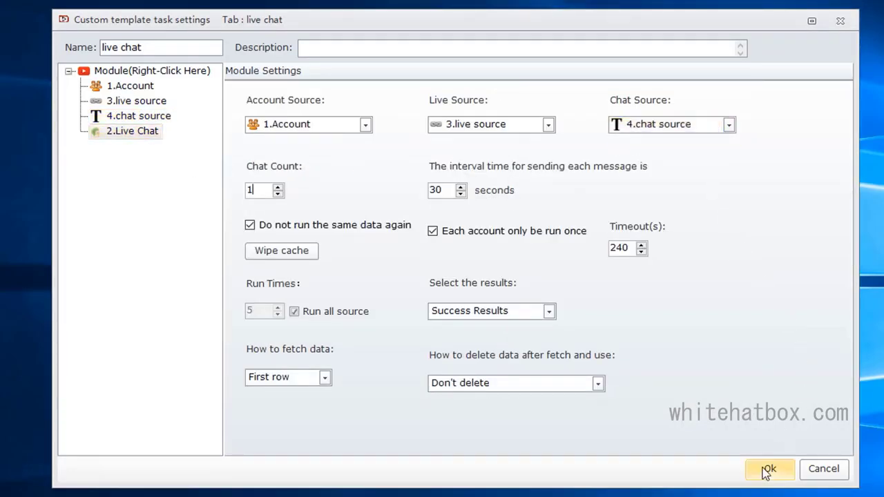
left_click(767, 470)
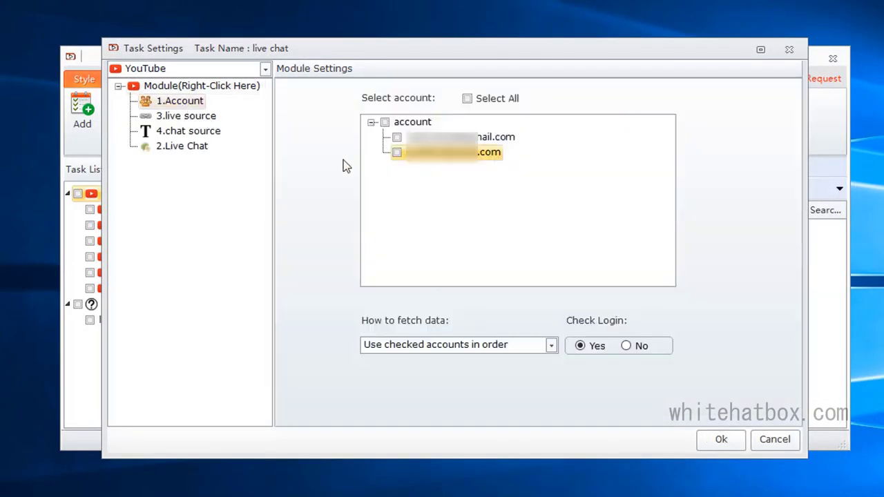
- Tick the second account for the live chat task and review its live source link
left_click(396, 152)
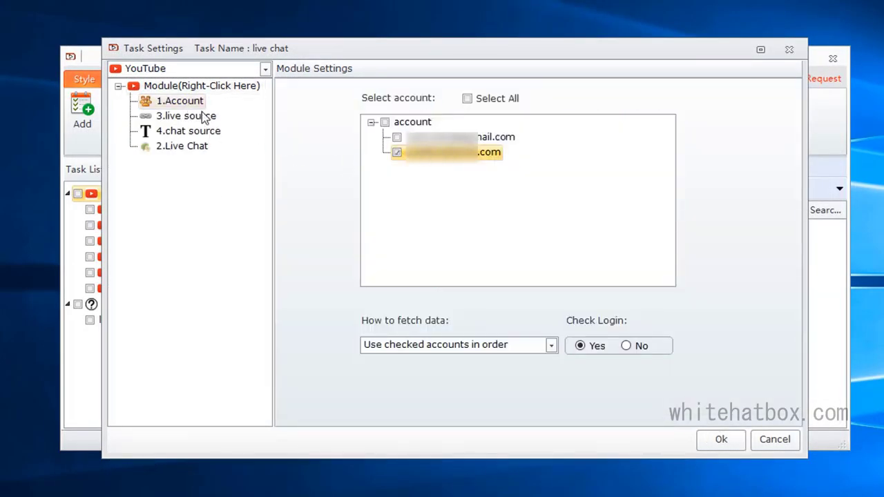
left_click(185, 116)
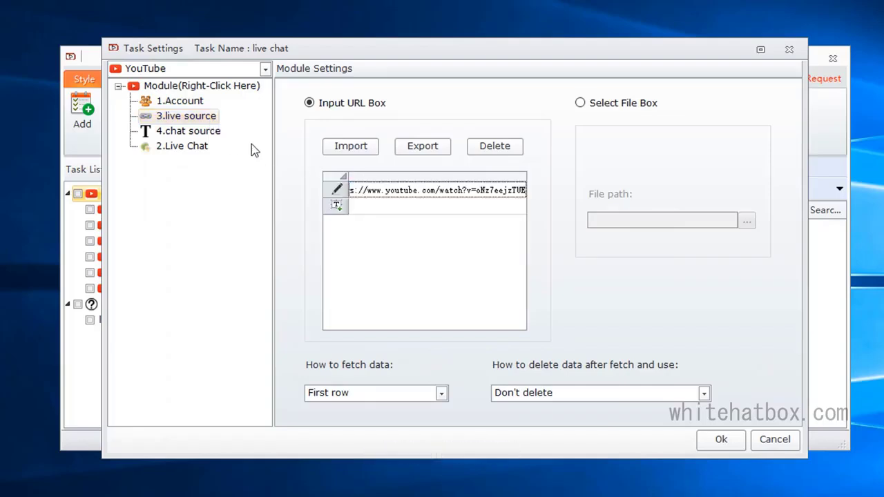
left_click(188, 130)
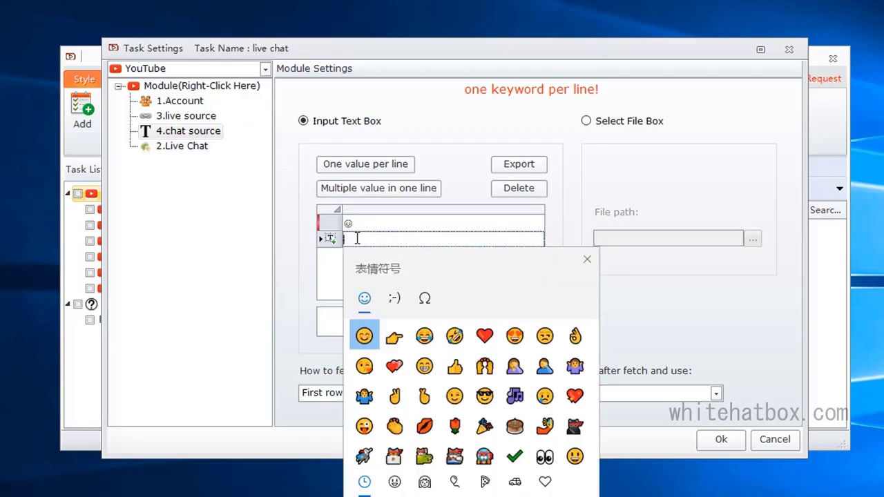
- Fill the chat source with two emoji messages from the emoji panel
left_click(424, 364)
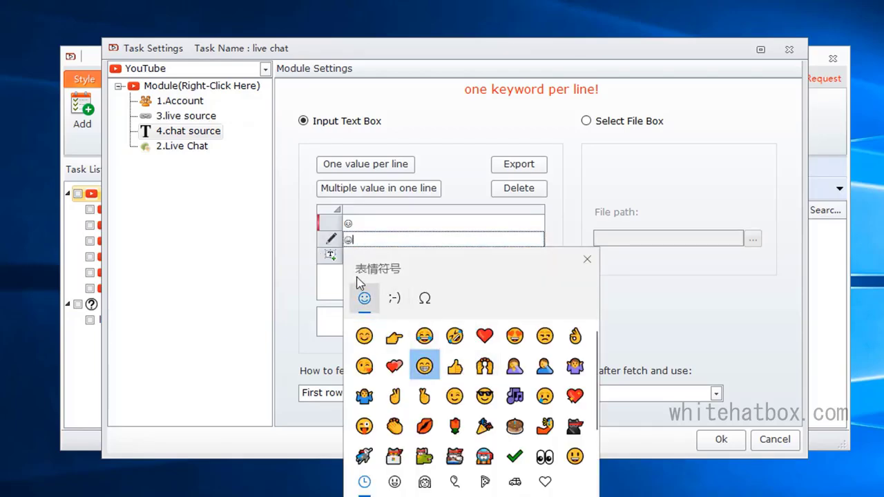
left_click(365, 163)
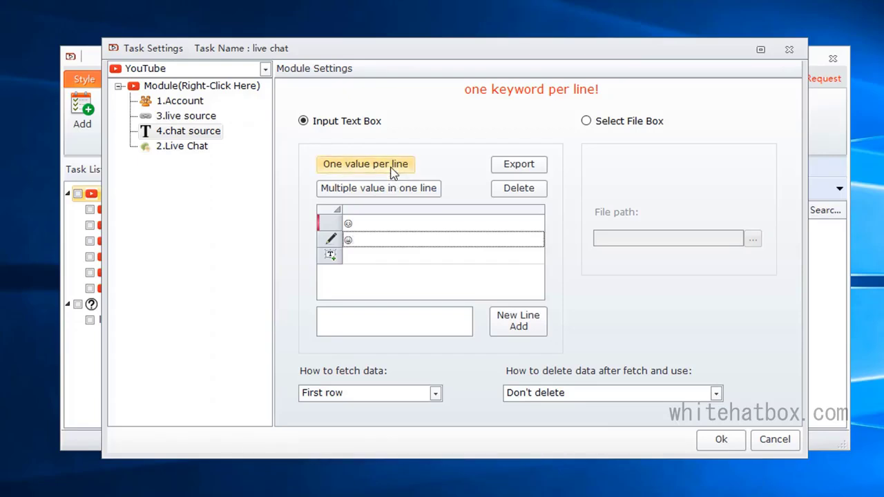
left_click(182, 146)
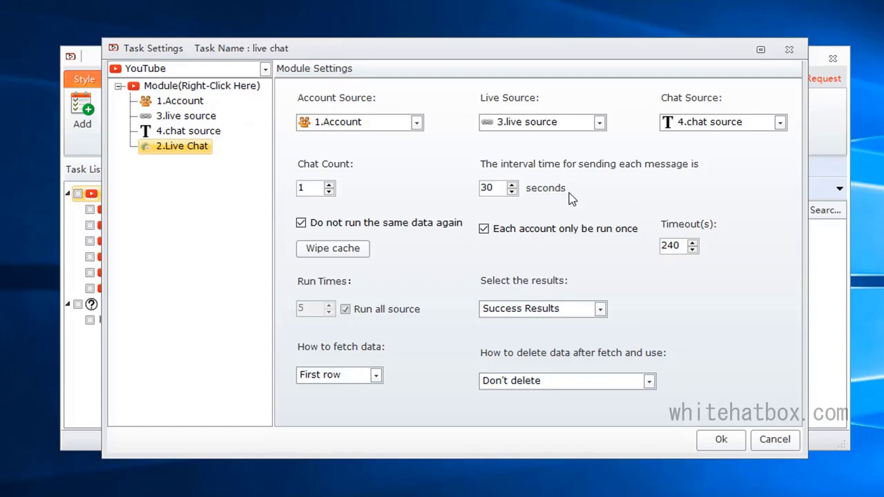
- Set the Live Chat message interval to 5 seconds, allow reusing the same data, and save the task
left_click(493, 187)
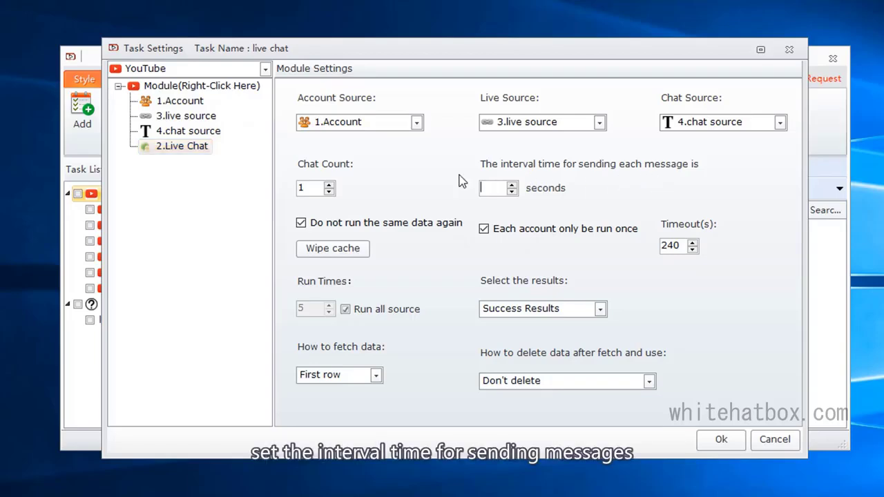
type("5")
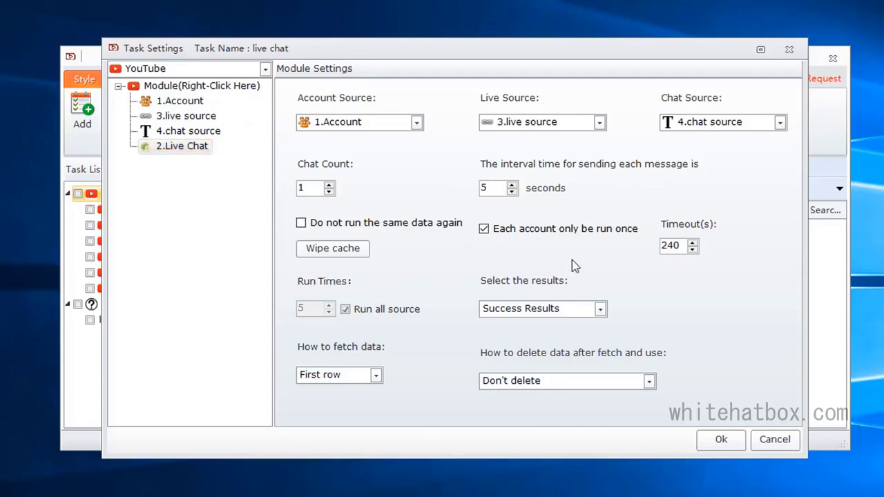
mouse_move(559, 255)
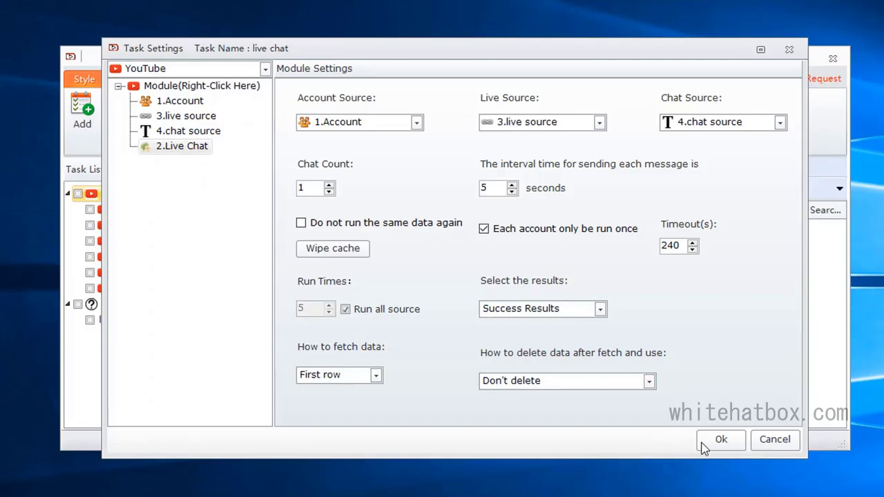
left_click(721, 439)
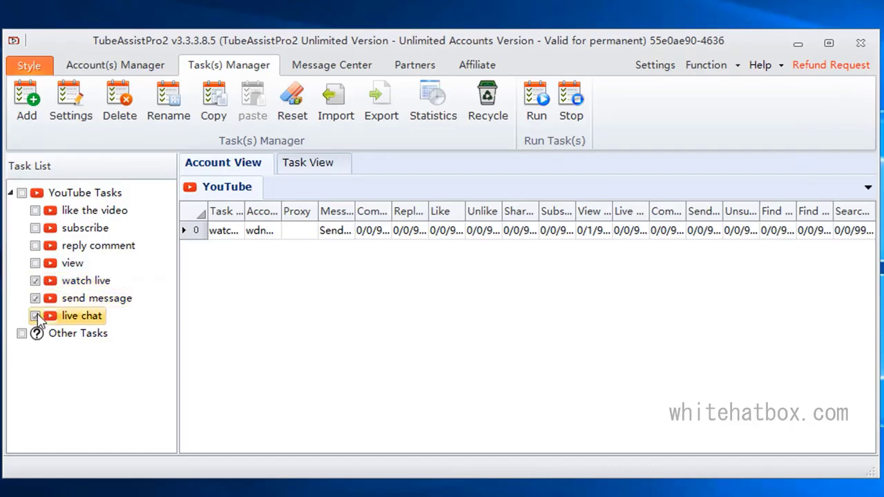
- Set Task running thread to 3 in Settings, then Run the watch live task to reach Run Settings
left_click(71, 99)
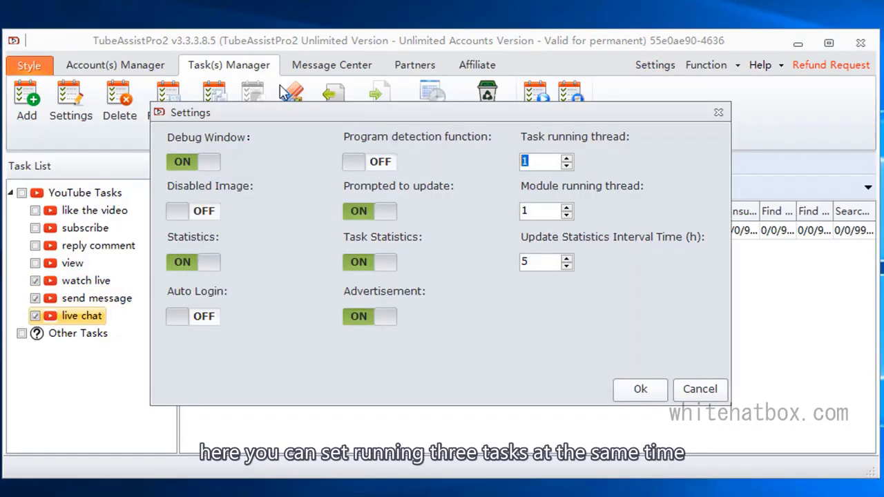
type("3")
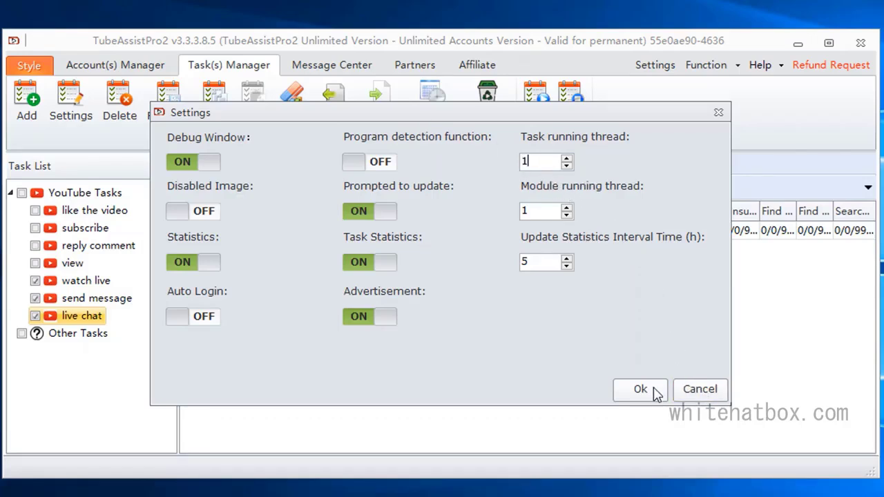
left_click(640, 390)
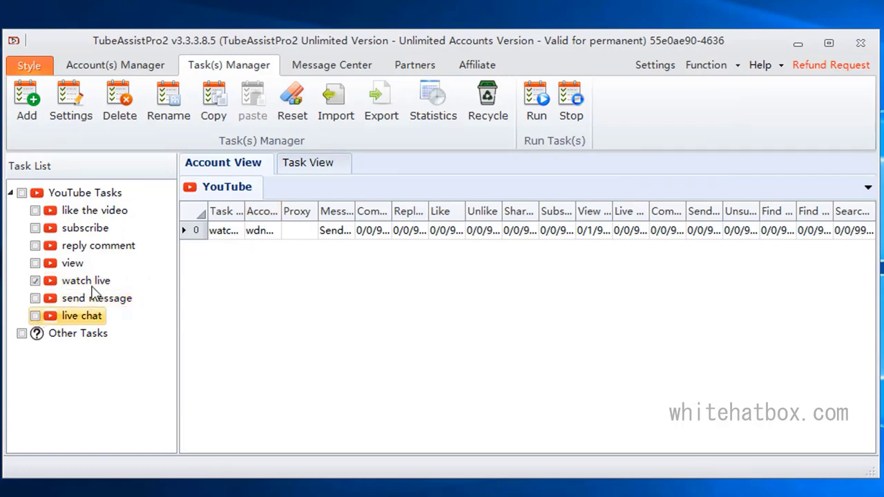
left_click(535, 99)
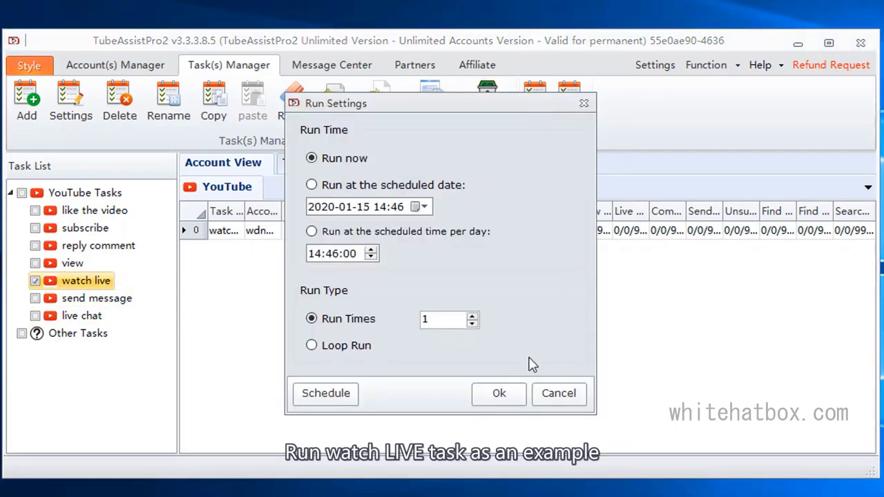